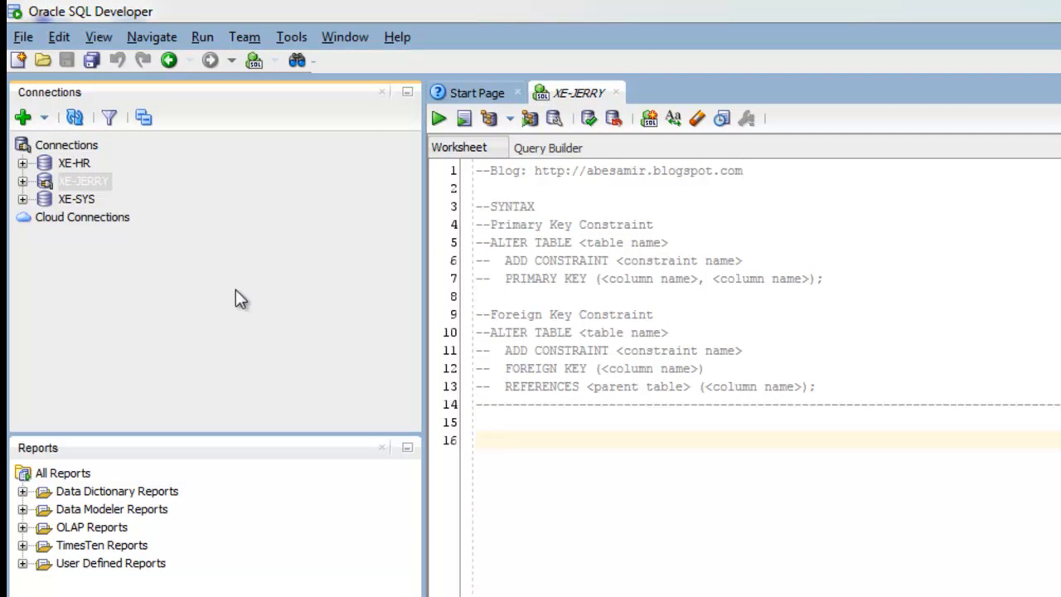
mouse_move(31, 189)
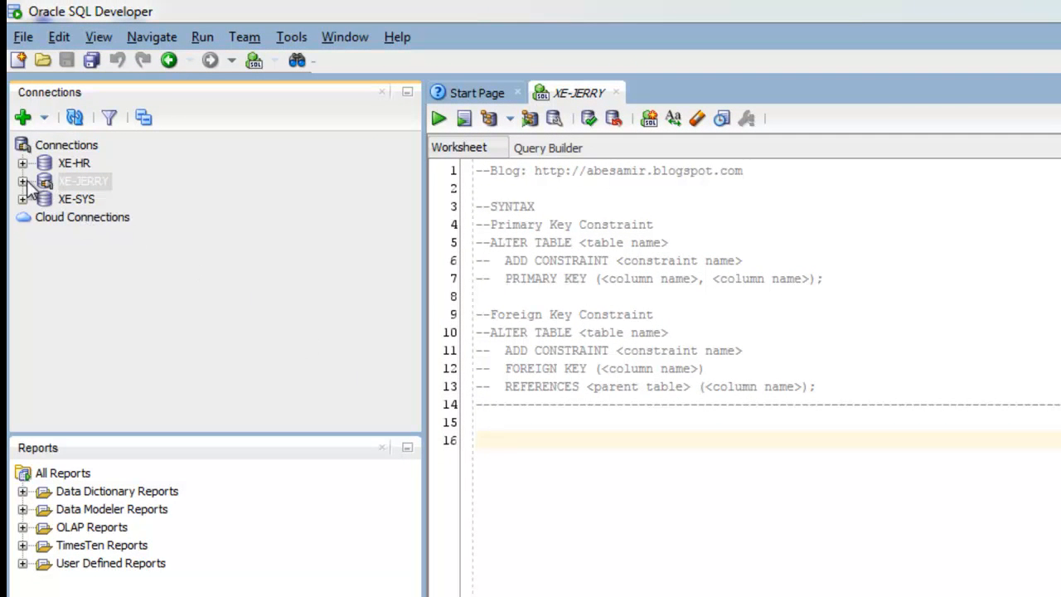
Expand XE-JERRY and its Tables node to list ADDRESS, FRIEND_NAME, PHONE_NUMBER and the other tables
left_click(43, 181)
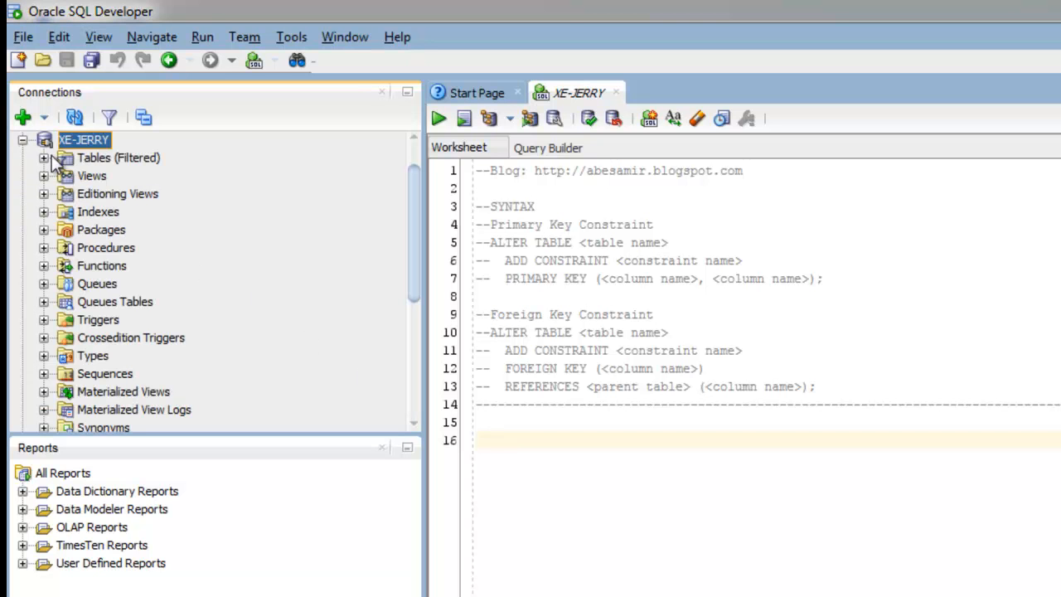
left_click(43, 157)
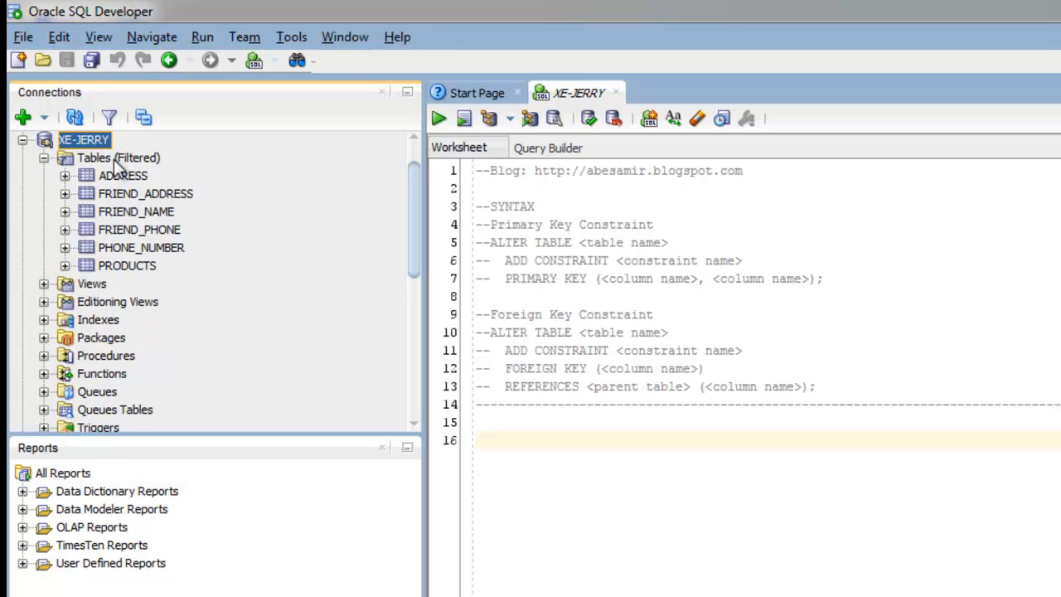
mouse_move(141, 253)
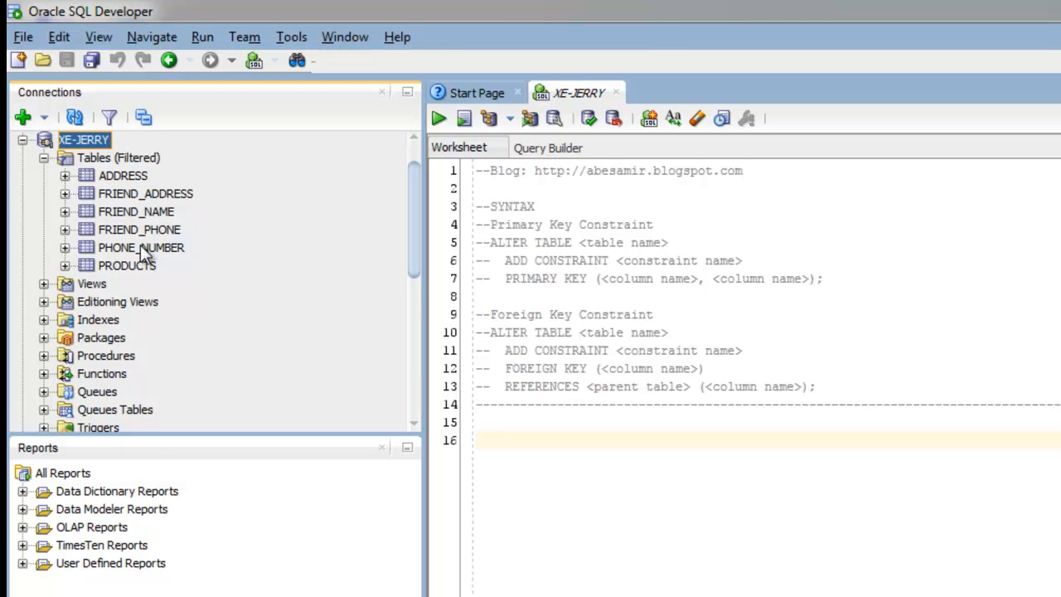
mouse_move(141, 247)
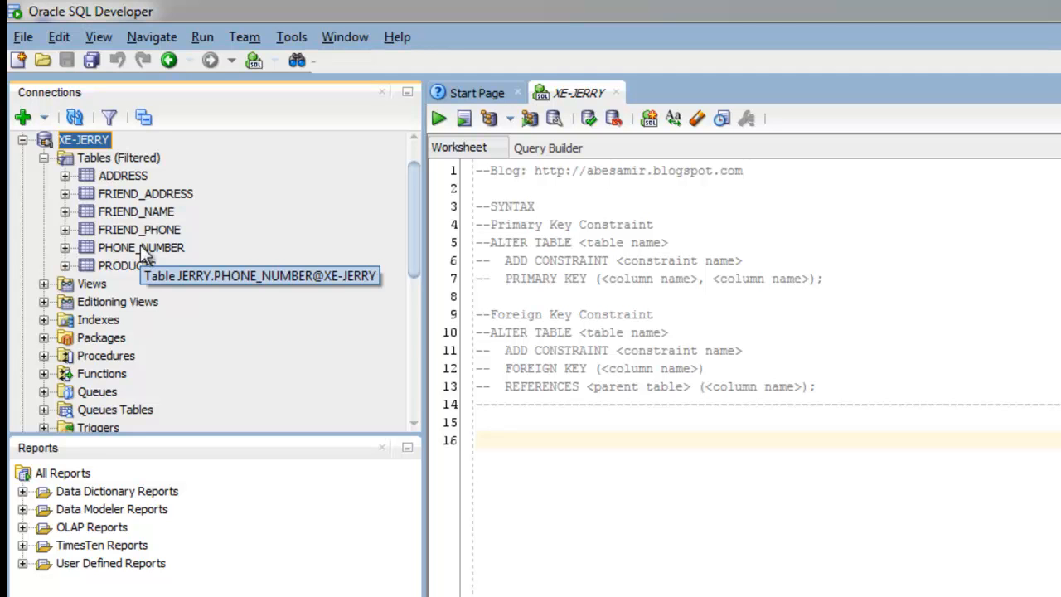
mouse_move(141, 253)
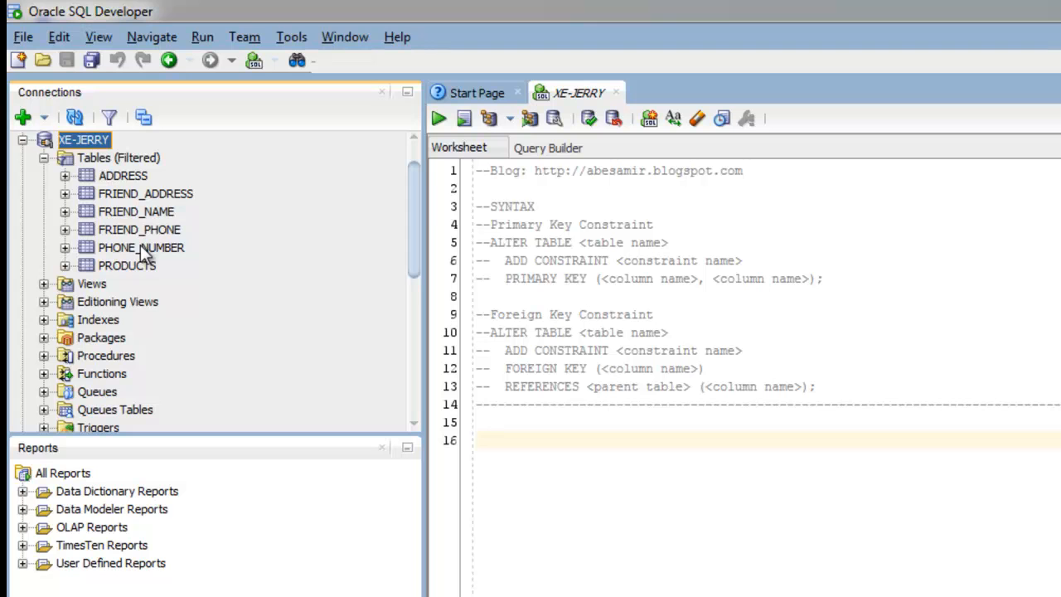
mouse_move(145, 253)
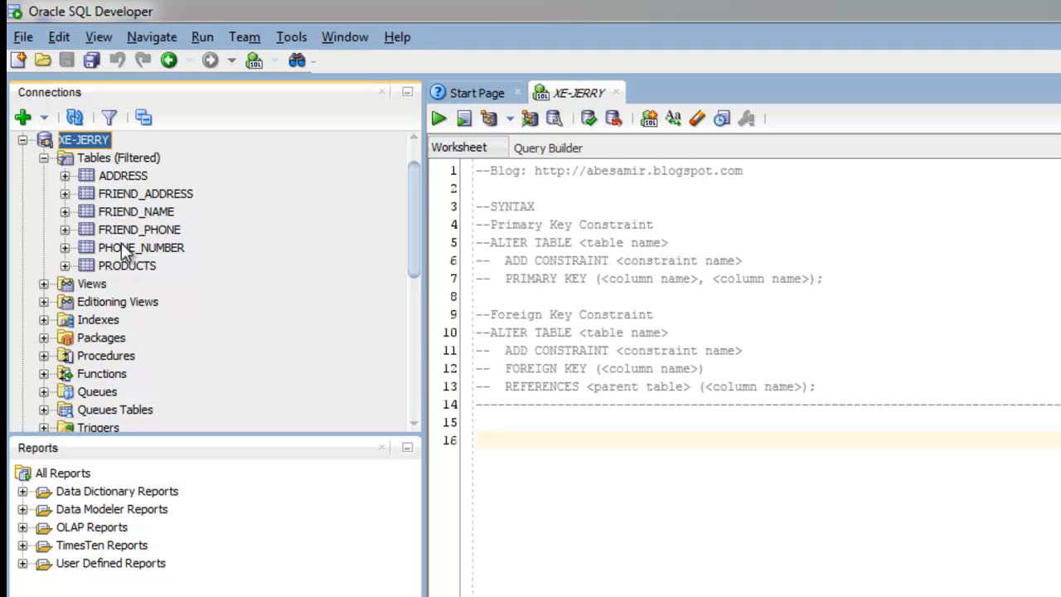
mouse_move(148, 238)
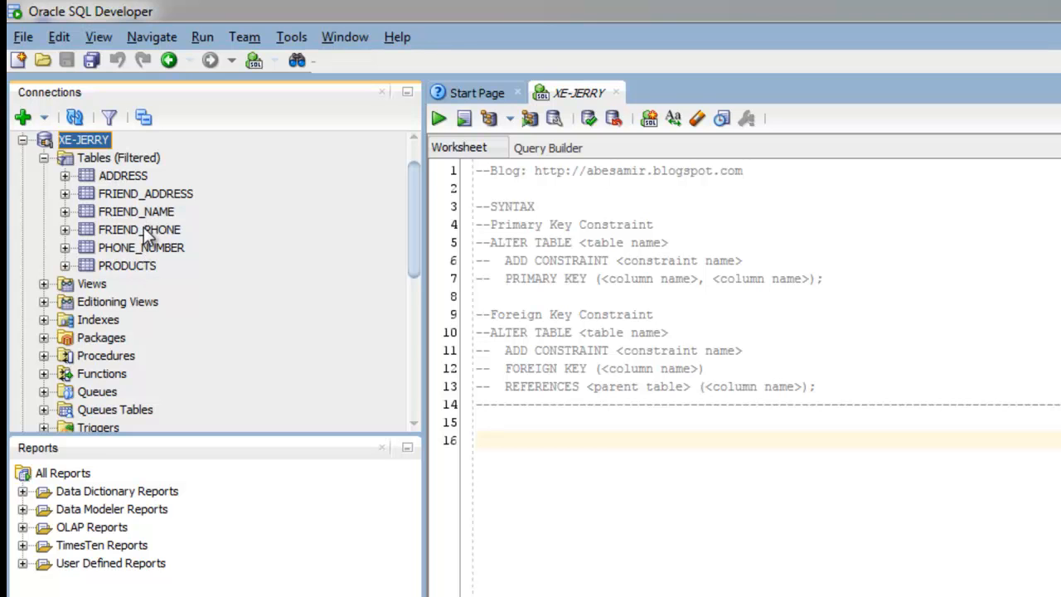
mouse_move(139, 229)
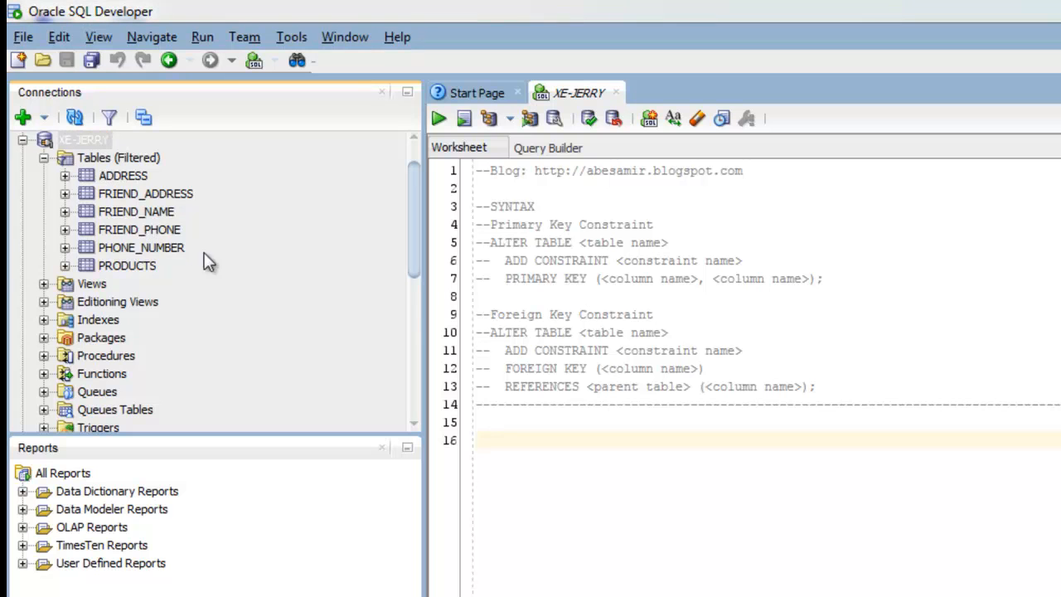
mouse_move(464, 300)
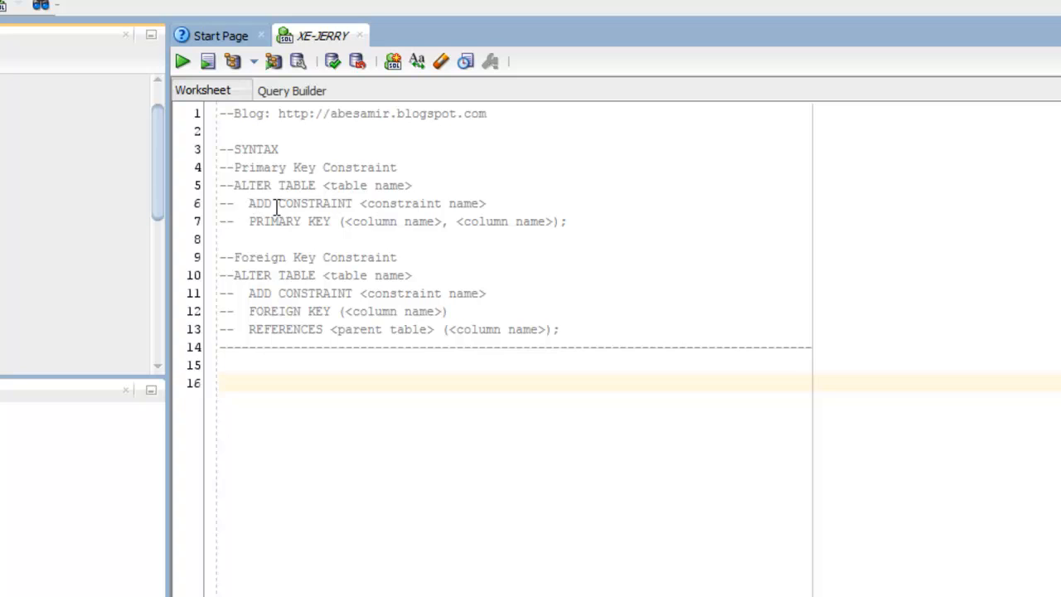
mouse_move(392, 207)
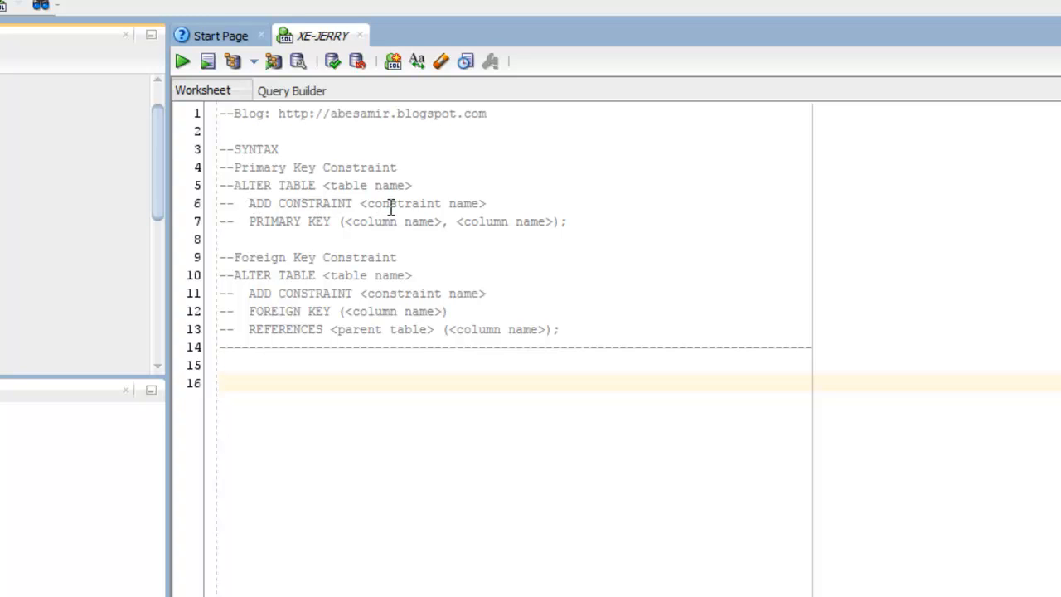
mouse_move(493, 206)
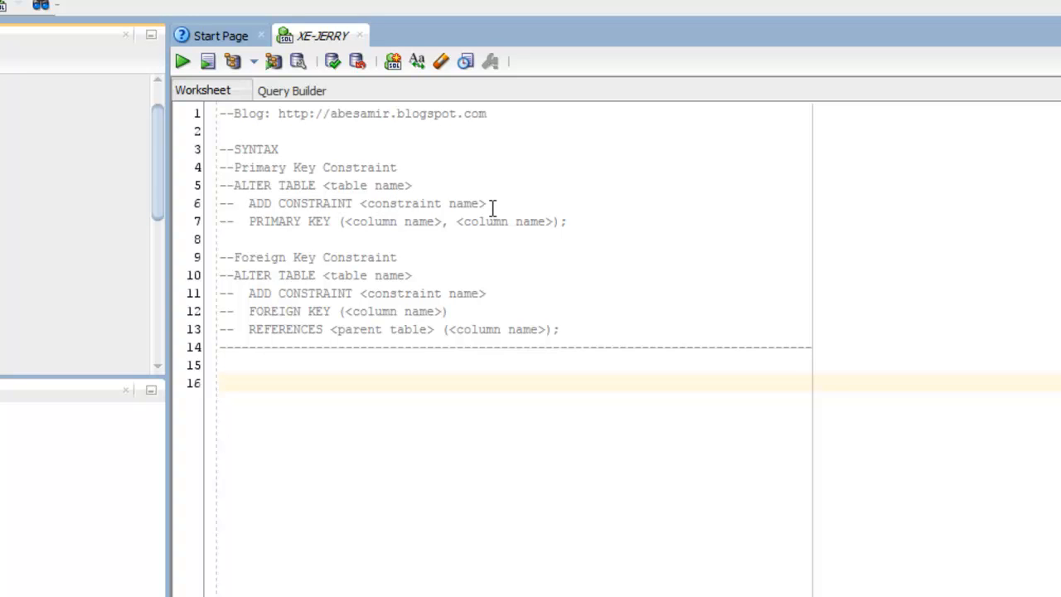
mouse_move(268, 230)
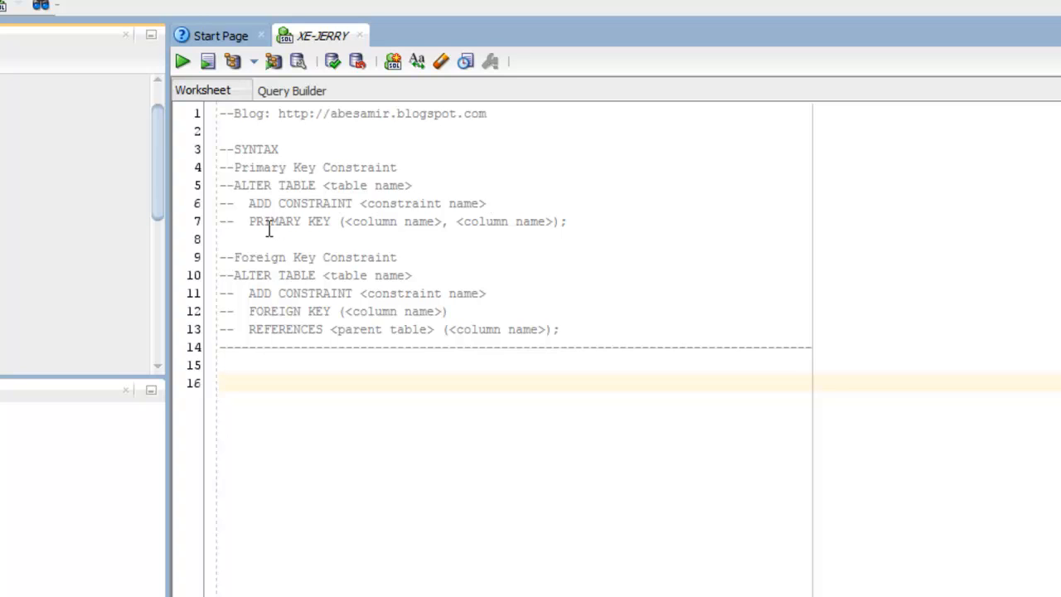
mouse_move(323, 227)
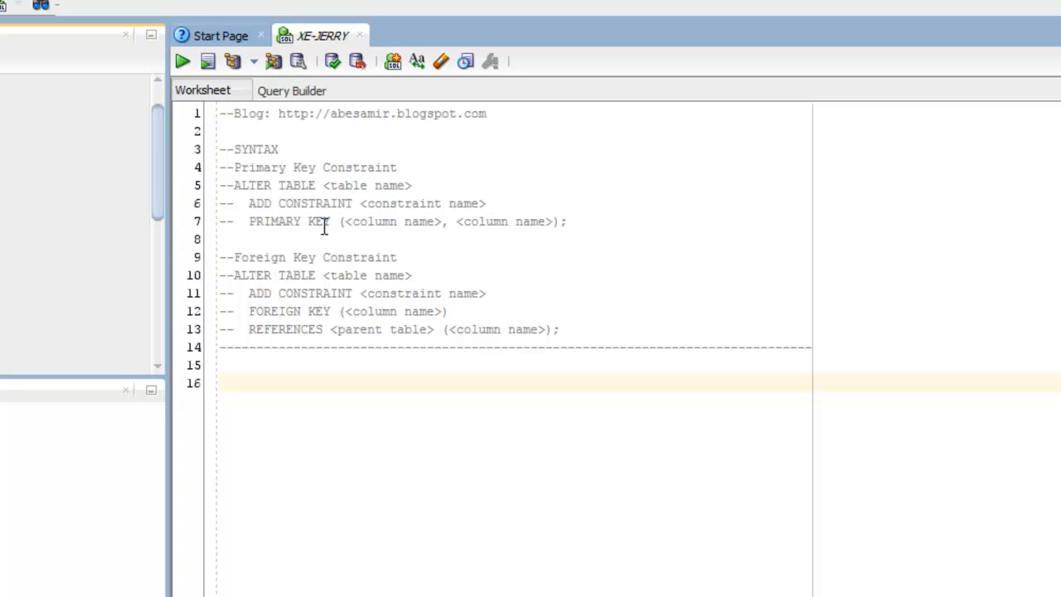
mouse_move(343, 226)
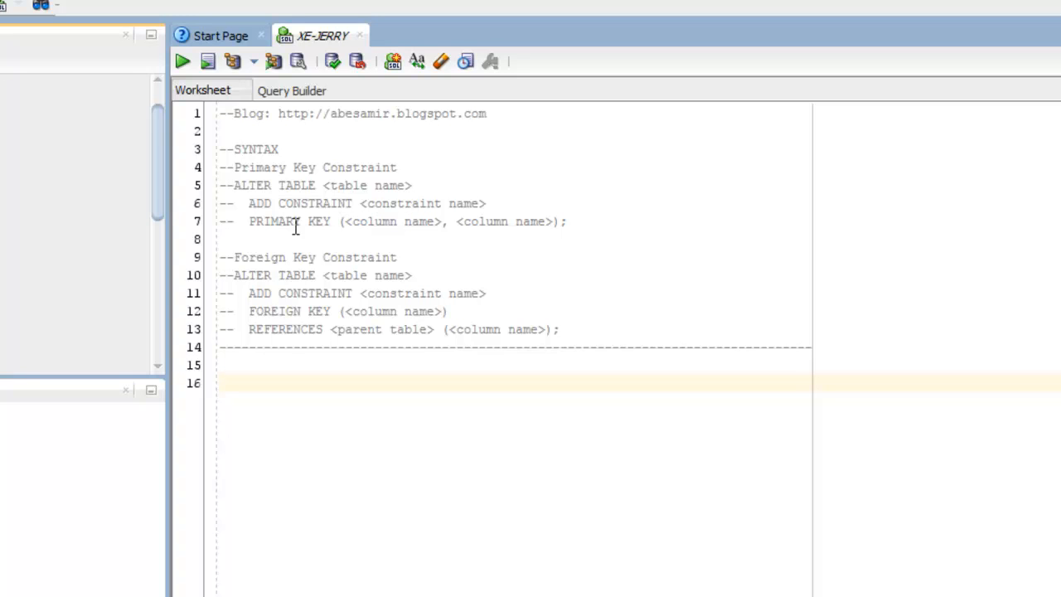
mouse_move(431, 224)
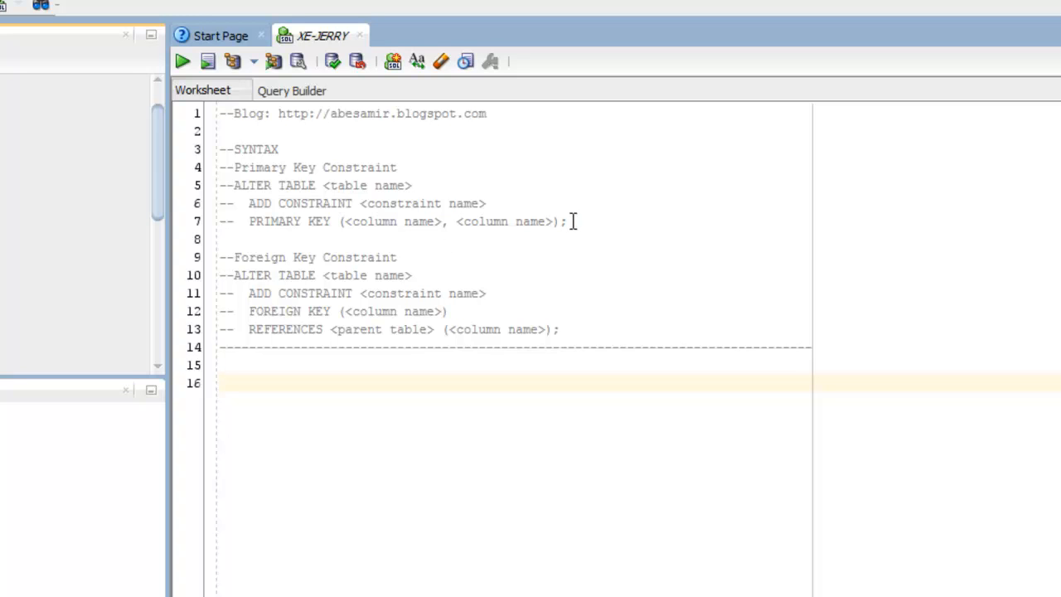
mouse_move(344, 274)
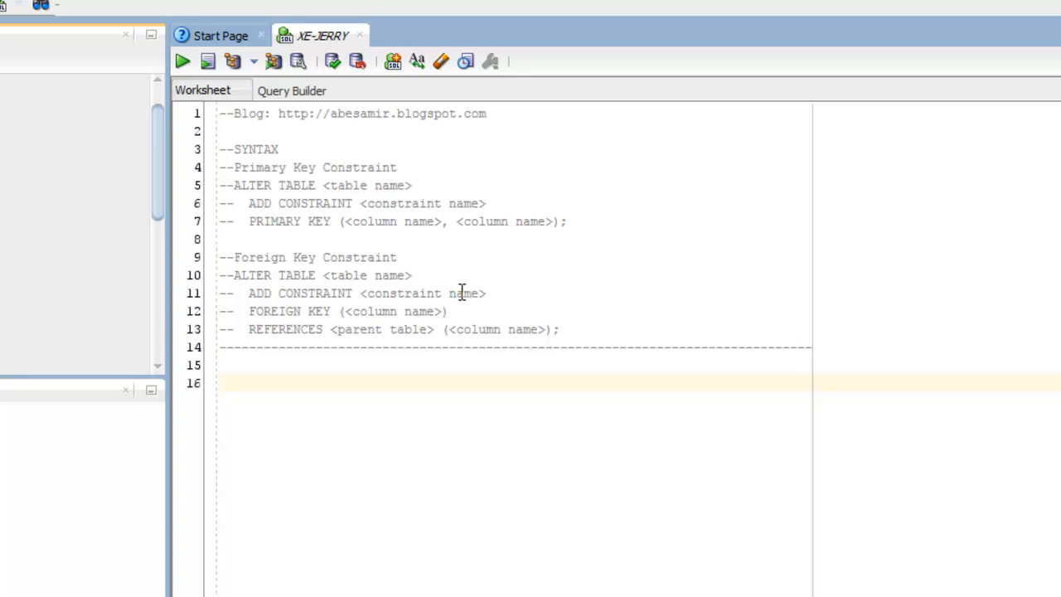
mouse_move(272, 311)
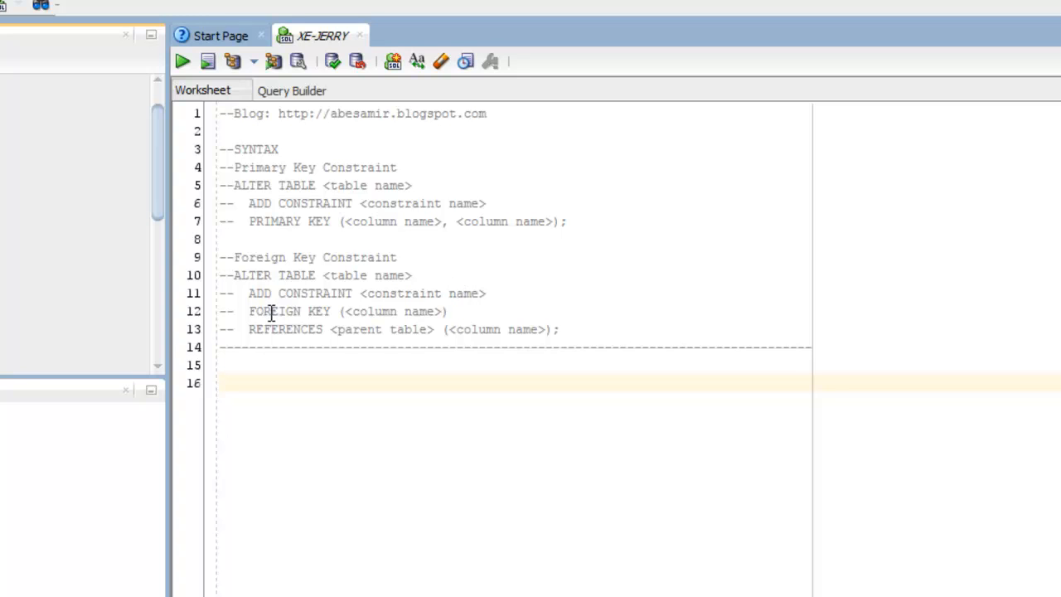
mouse_move(338, 311)
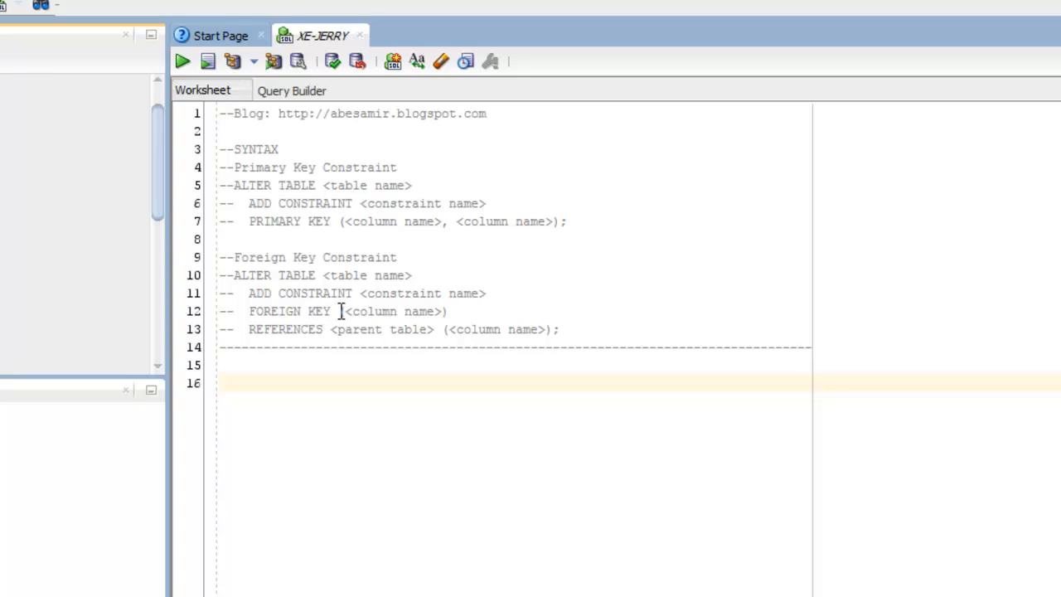
mouse_move(436, 311)
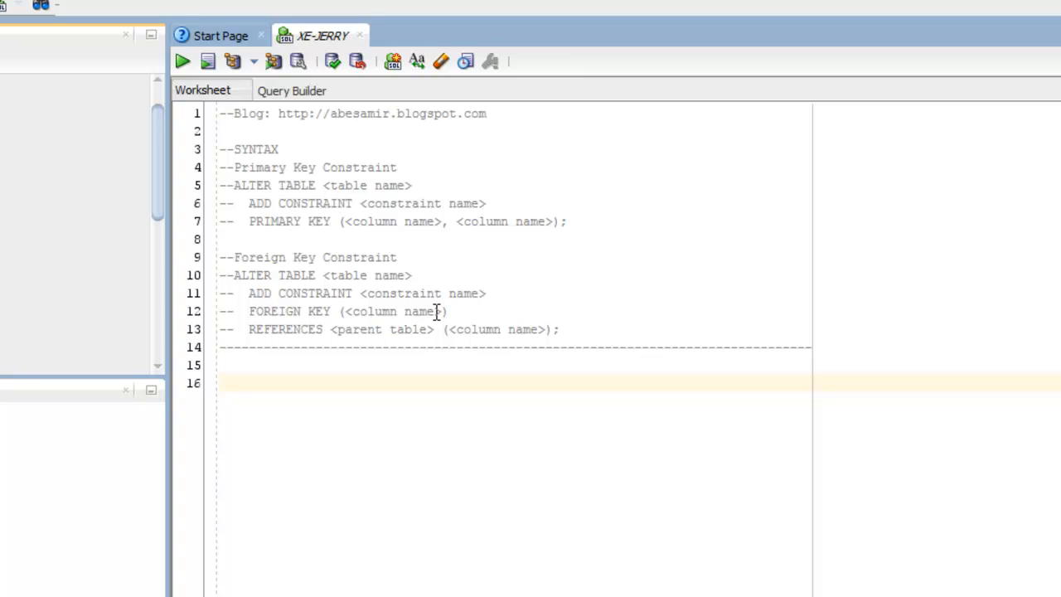
mouse_move(245, 329)
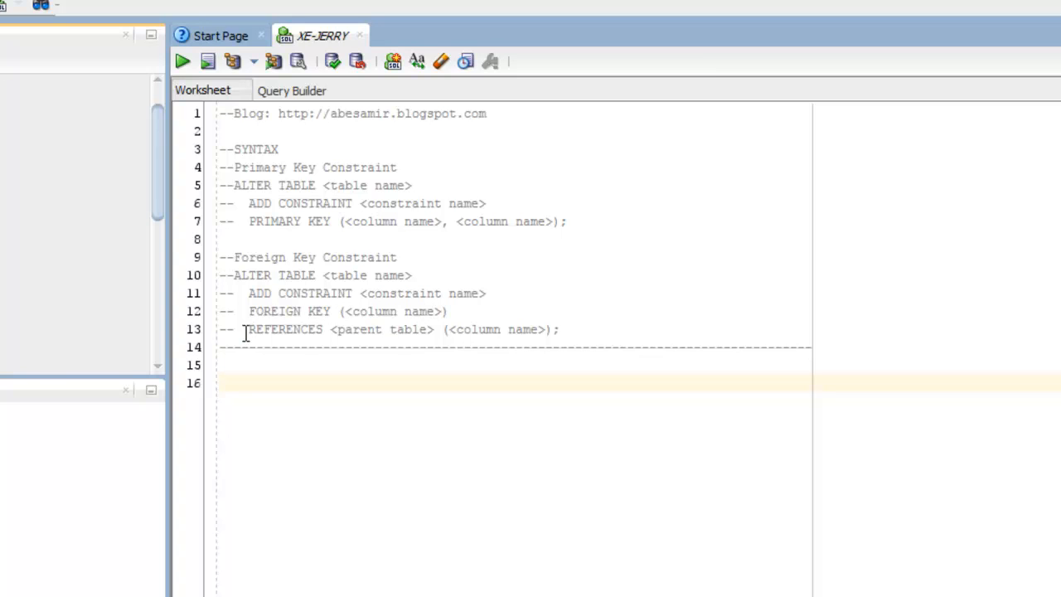
mouse_move(302, 332)
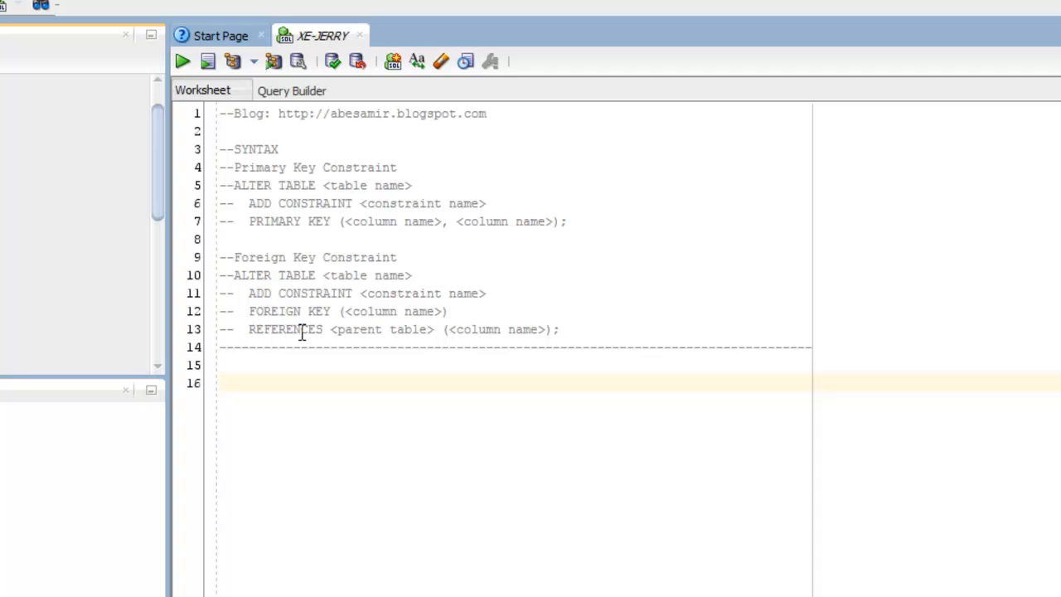
mouse_move(391, 322)
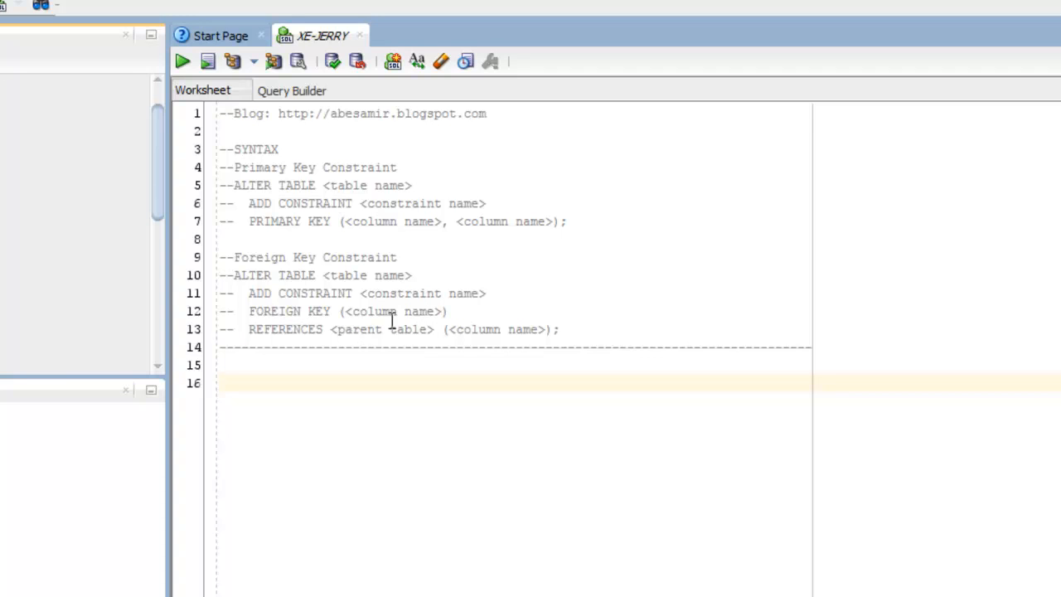
mouse_move(357, 336)
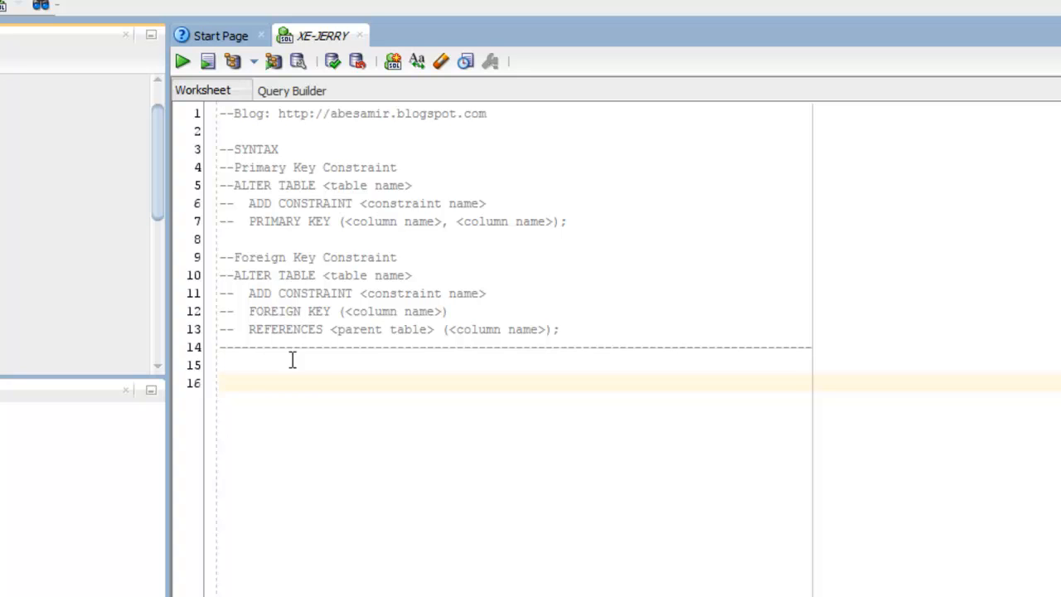
mouse_move(545, 329)
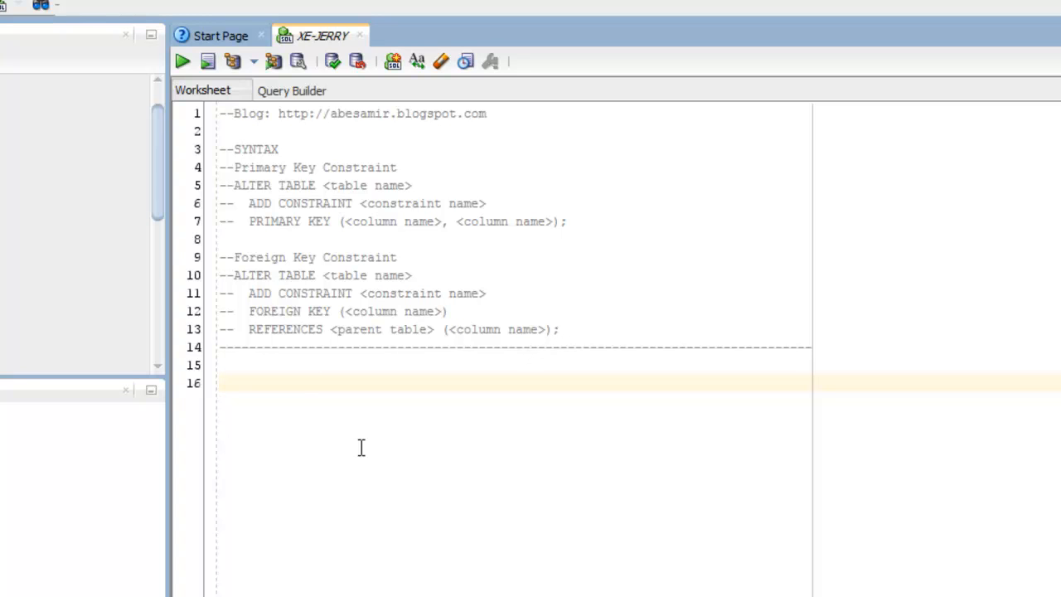
Type 'ALTER TABLE FRIEND_NAME ADD CONSTRAINT FRIEND_NAME_PK PRIMARY KEY' below the comments
type("ALTER")
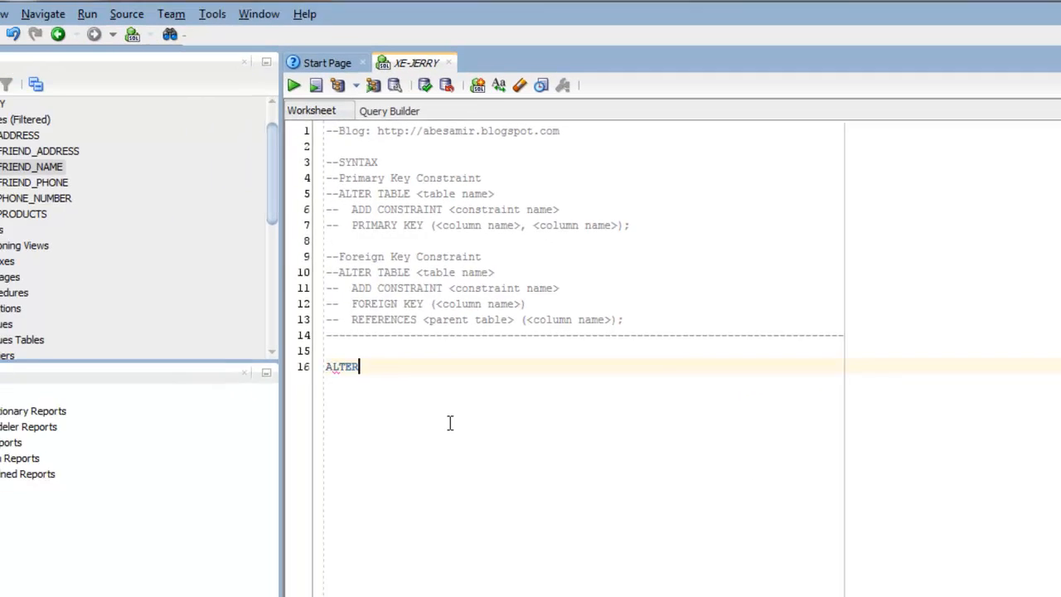
type("TABLE")
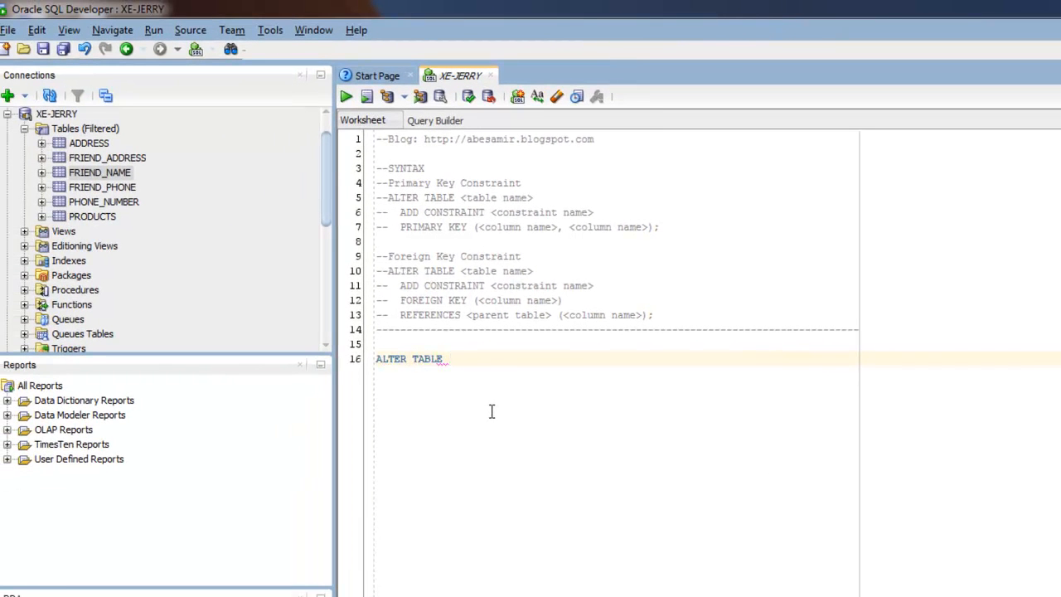
type("FRI")
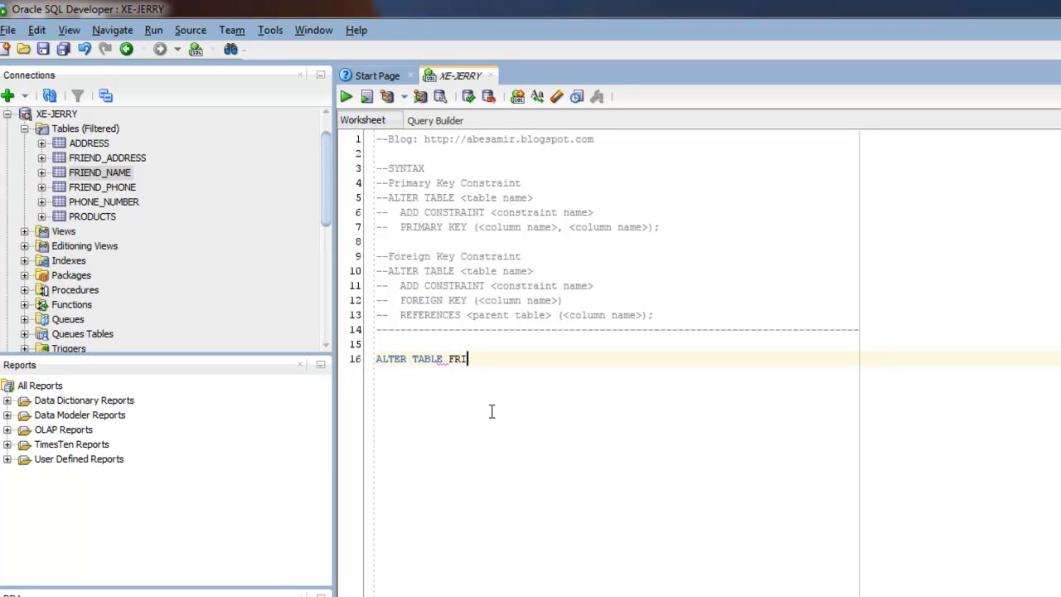
type("END_")
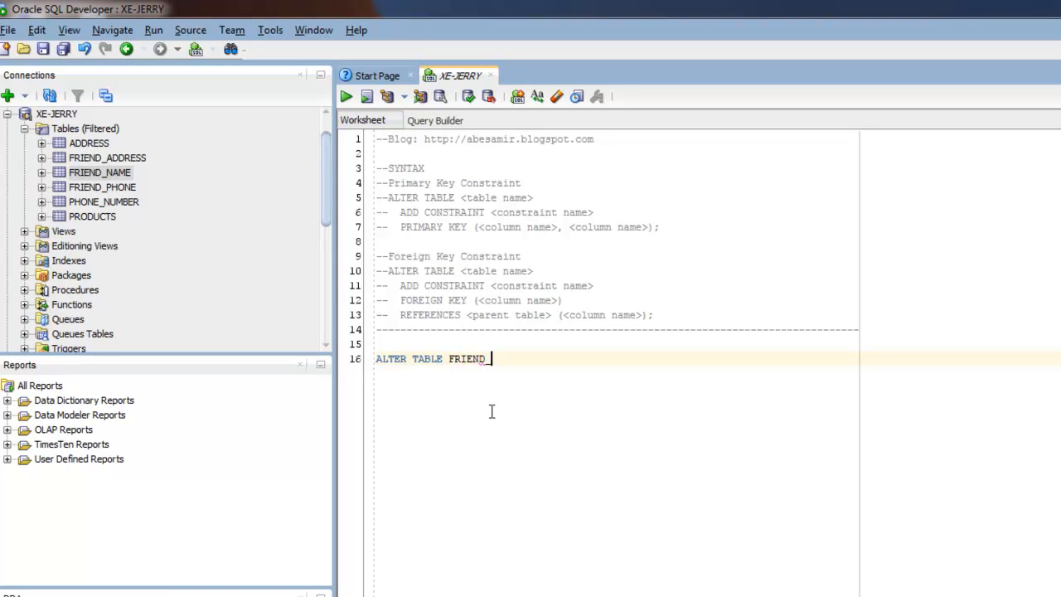
type("NAME")
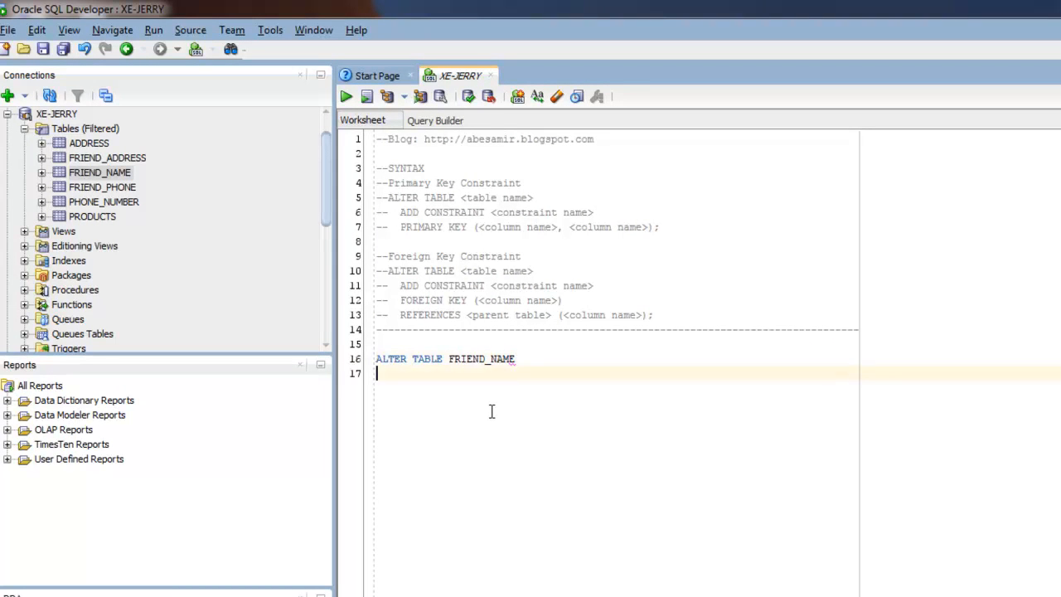
type("ADD CONSTRAINT")
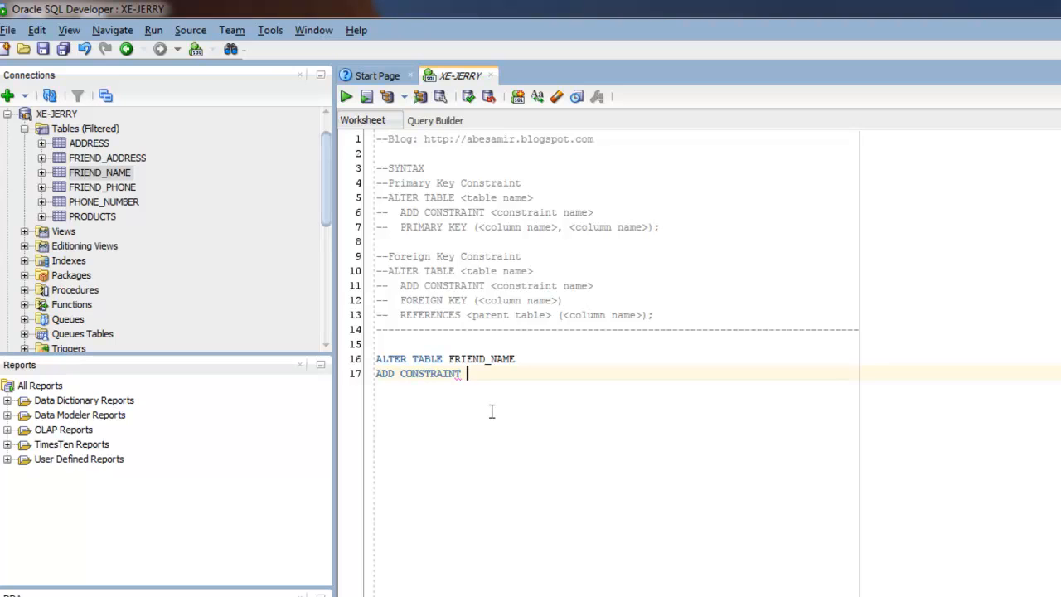
type("FRIEND")
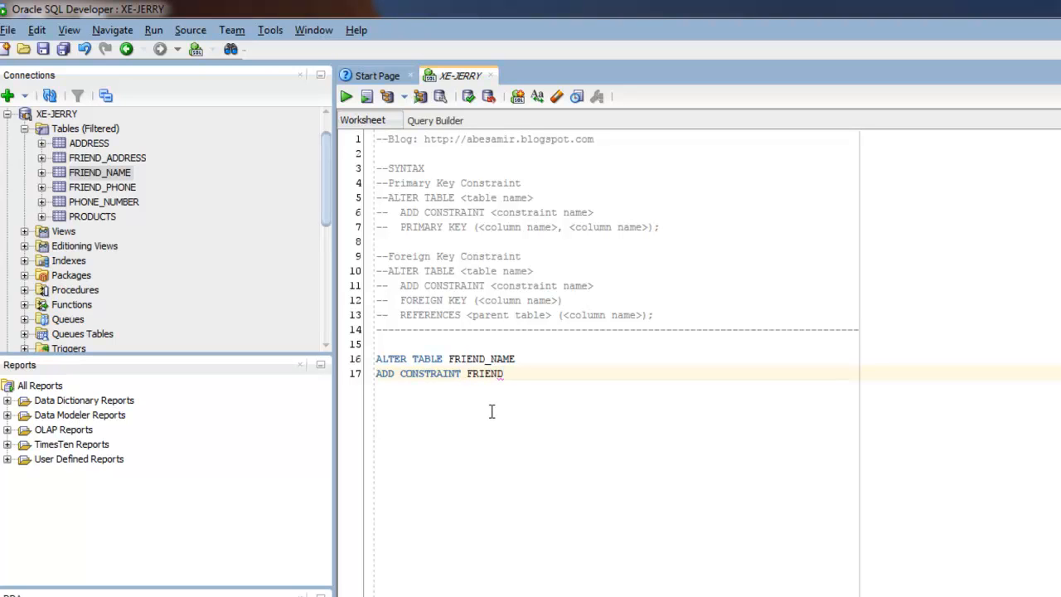
type("_NAME_")
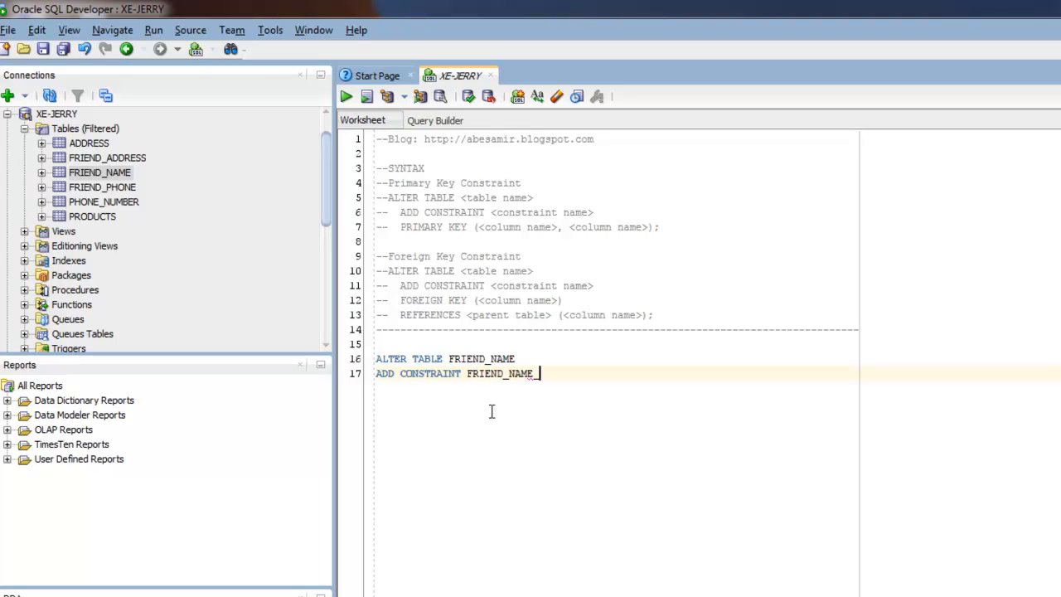
type("PK")
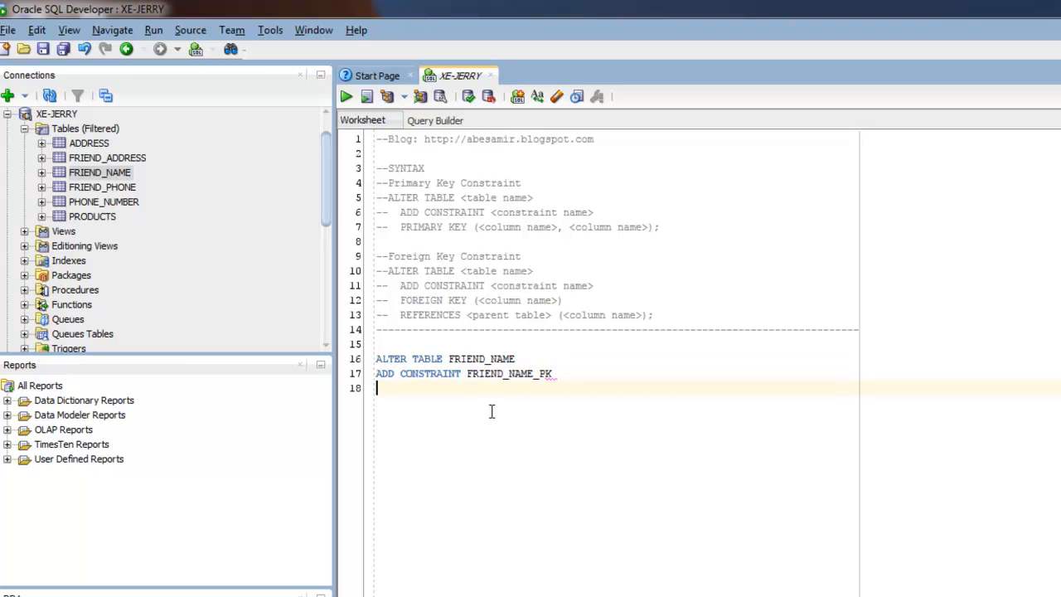
type("PRIM")
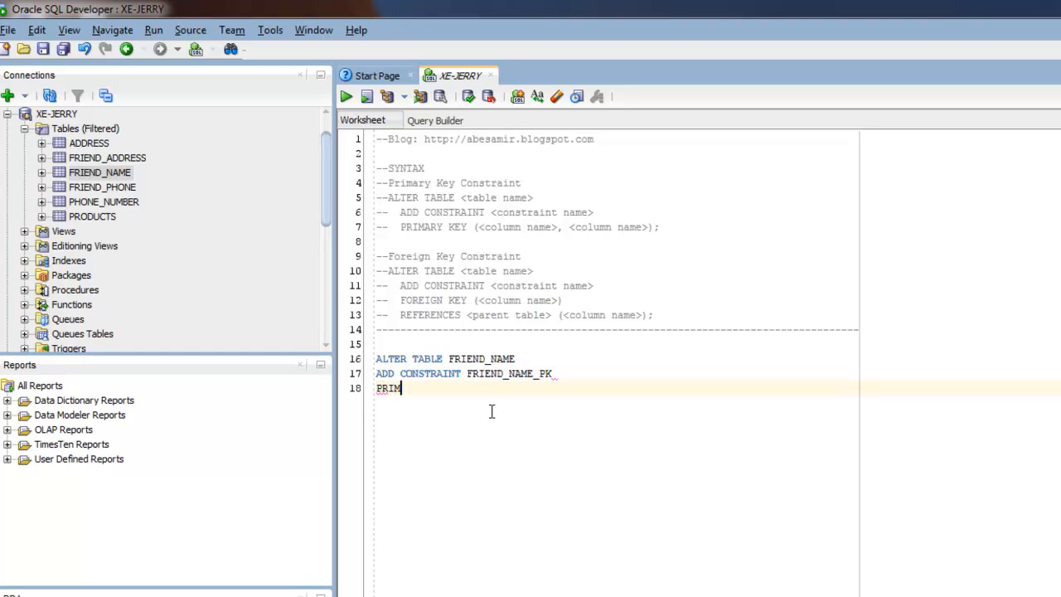
type("ARY KEY")
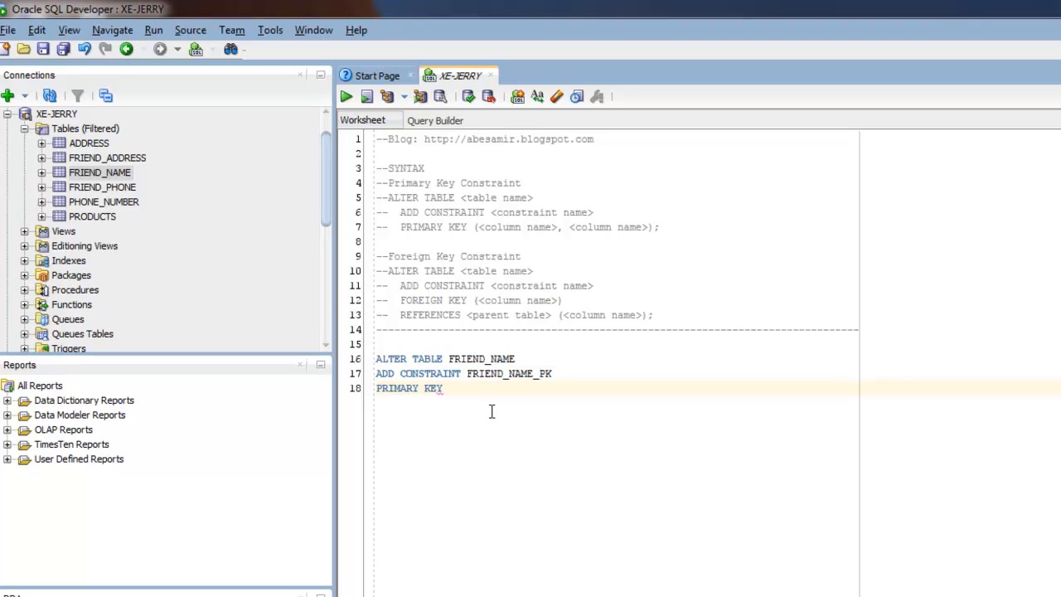
Finish the statement with the key column '(FRIEND_ID);'
left_click(446, 388)
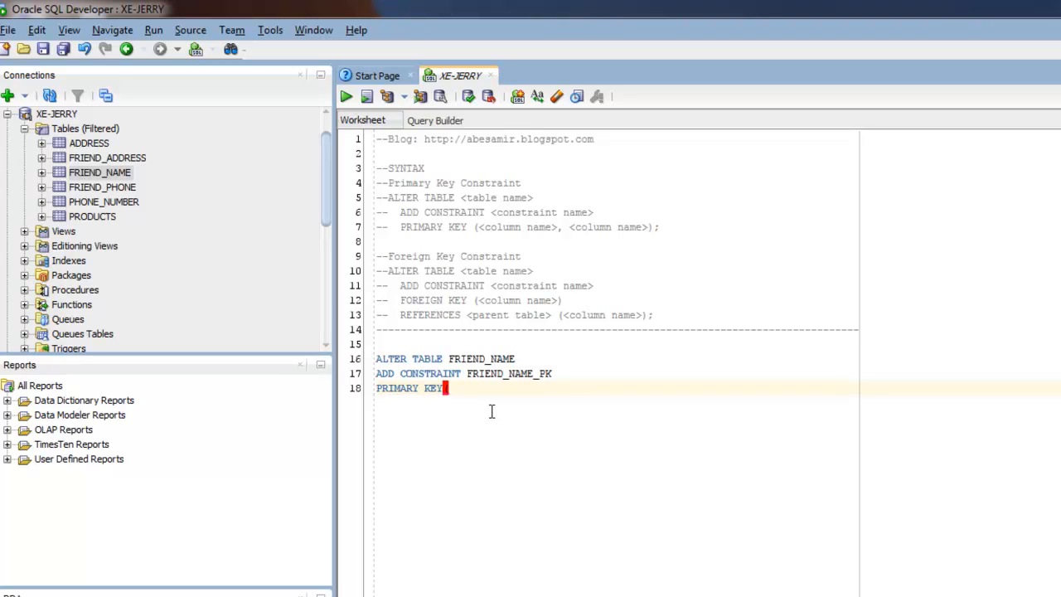
type("(FR")
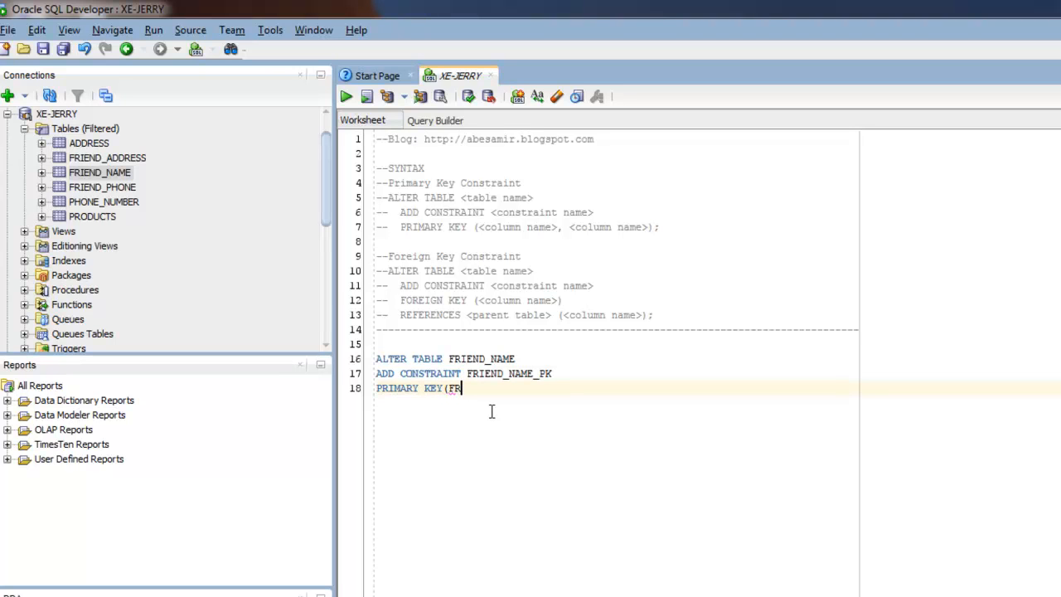
type("IEND_I")
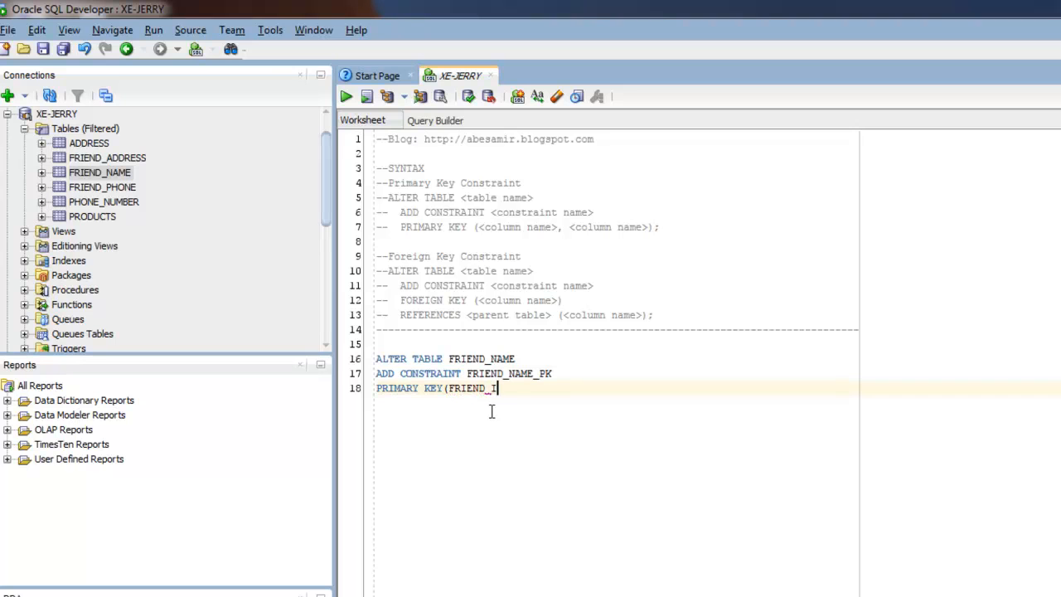
type("D)")
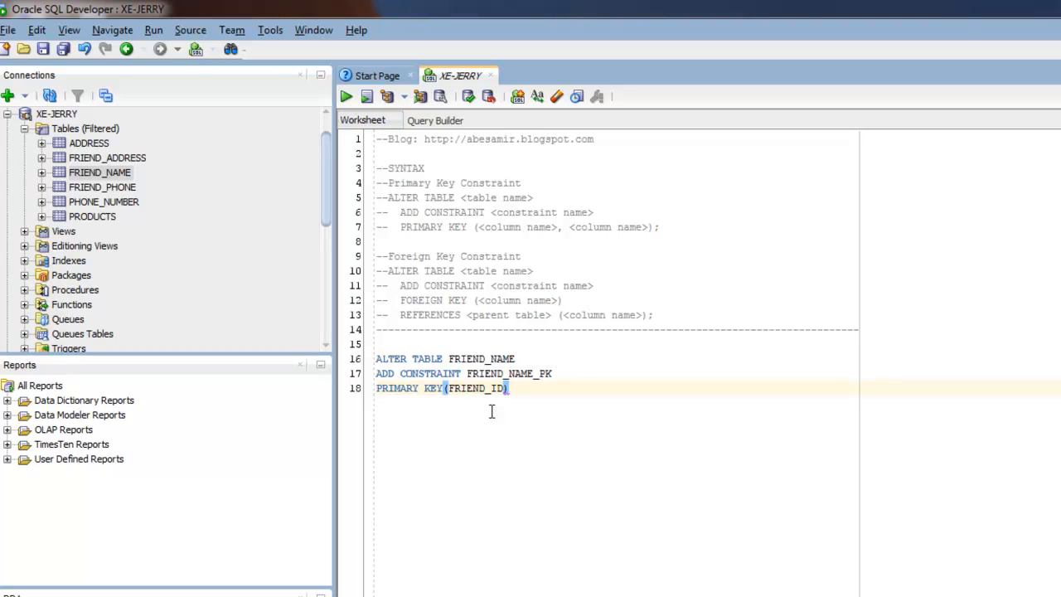
type(";")
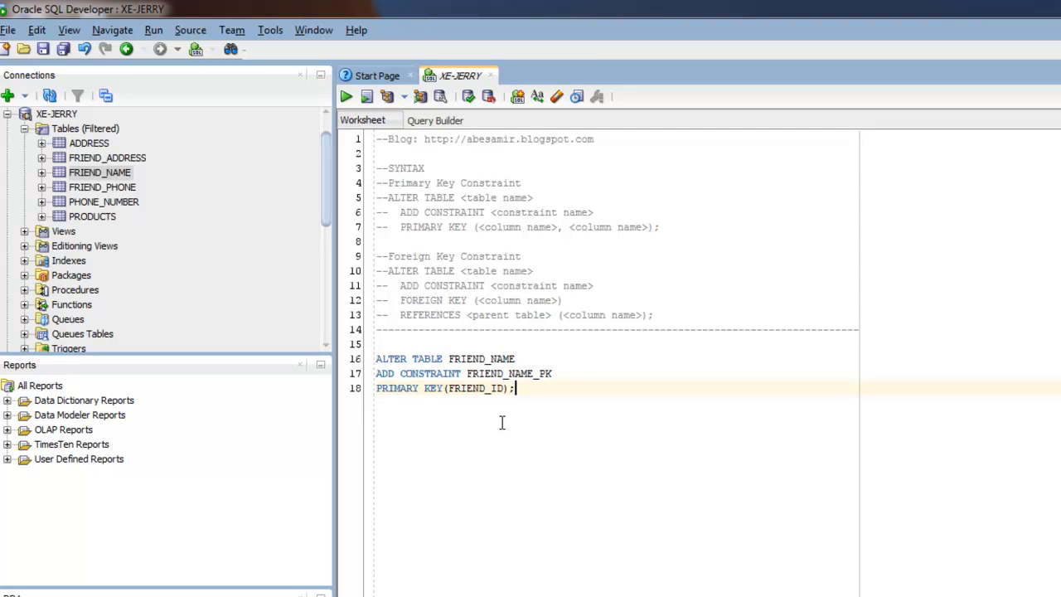
mouse_move(426, 396)
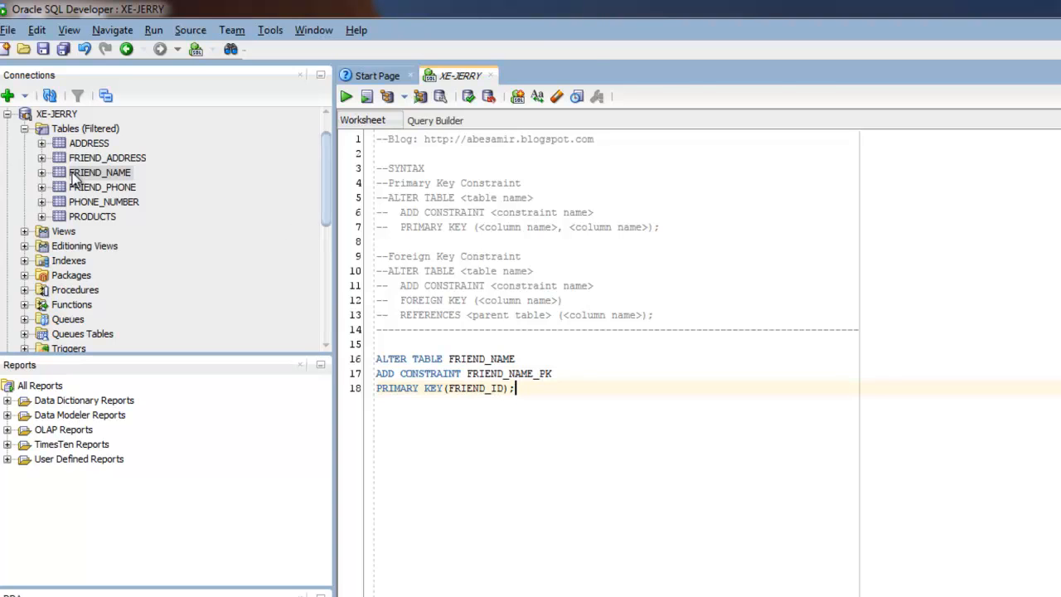
Check FRIEND_NAME's column definitions, then return to the XE-JERRY worksheet script
double_click(99, 172)
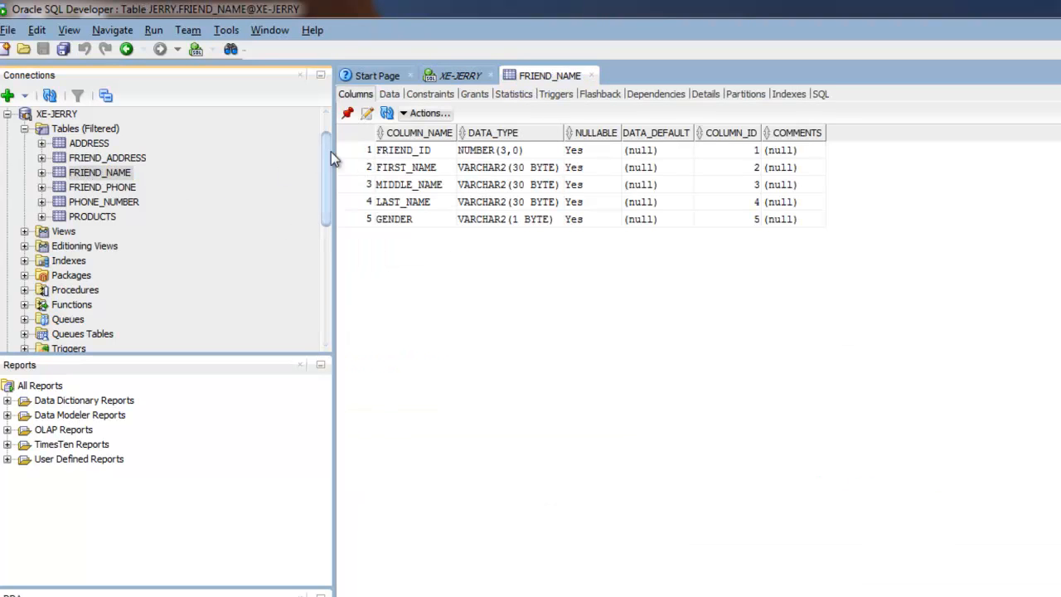
mouse_move(87, 178)
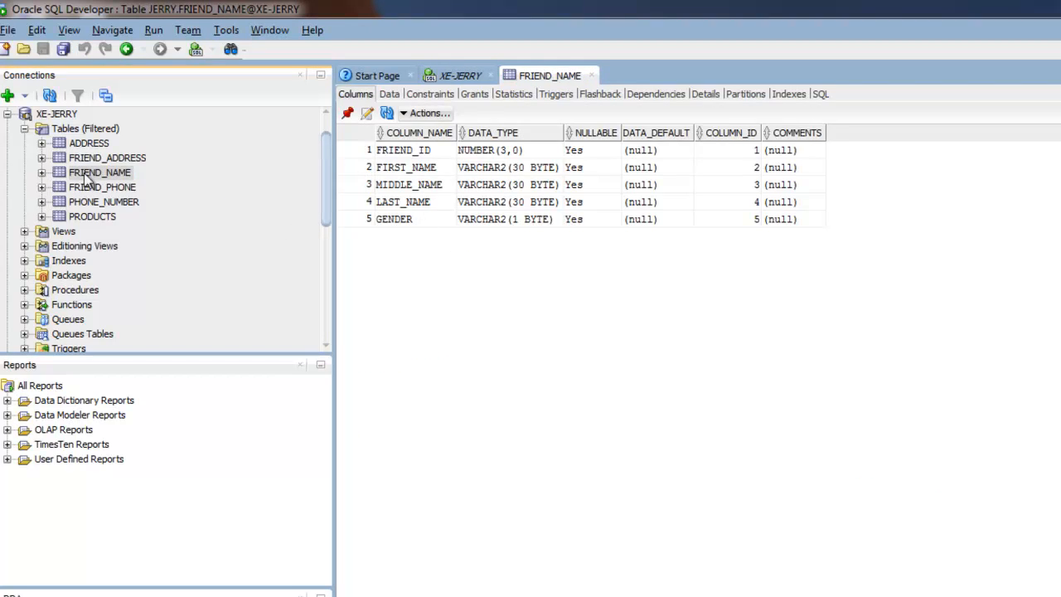
mouse_move(423, 162)
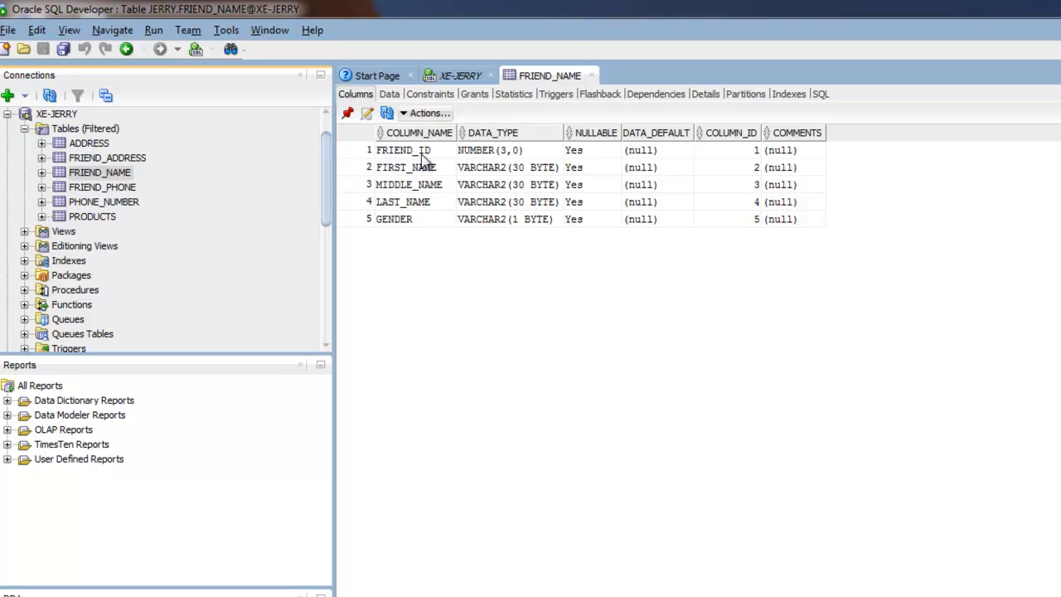
mouse_move(452, 302)
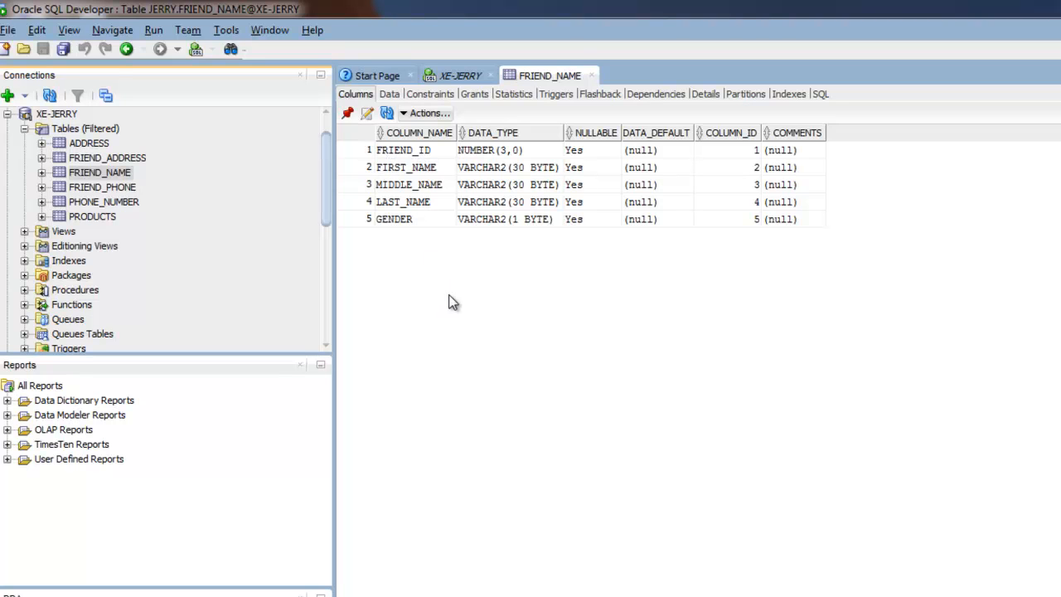
mouse_move(308, 189)
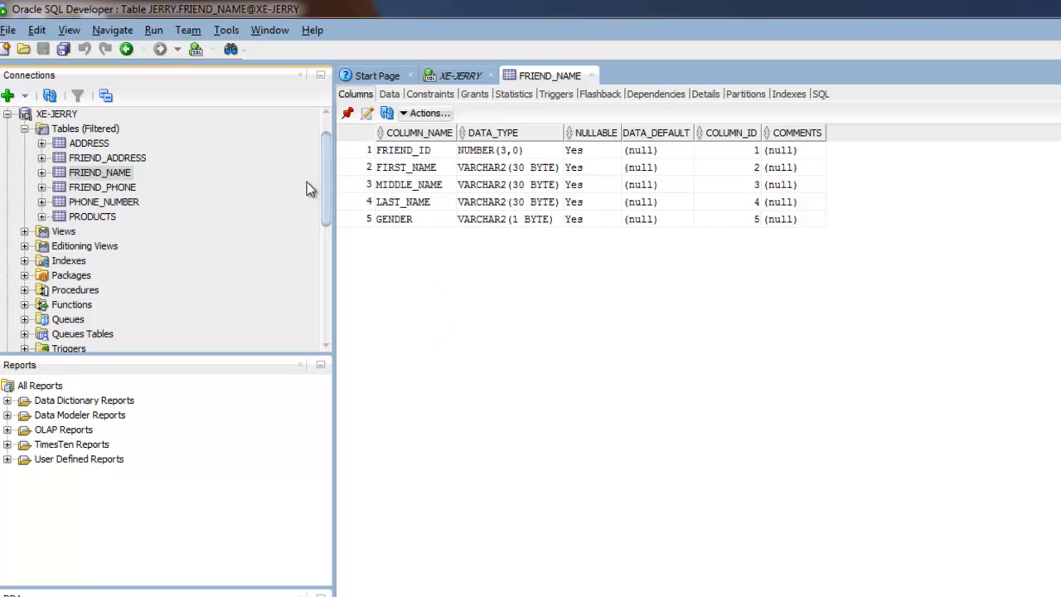
mouse_move(99, 172)
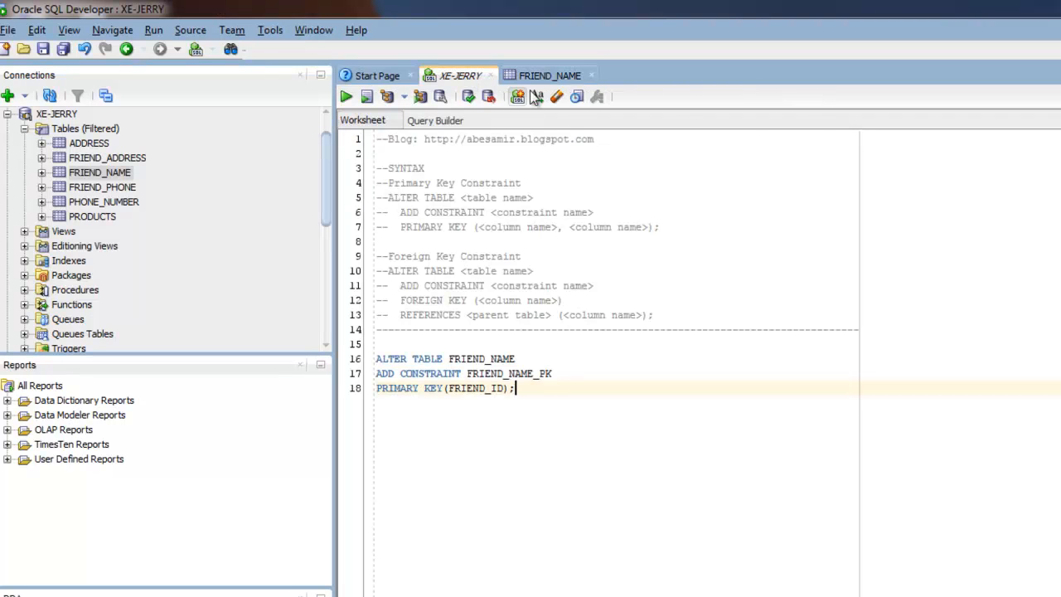
left_click(550, 75)
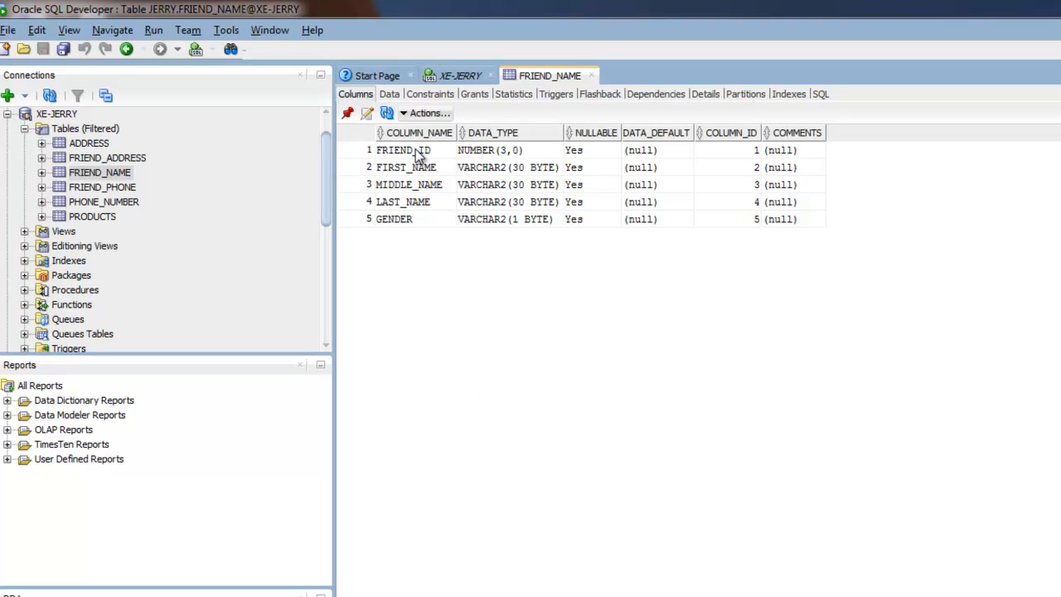
mouse_move(466, 328)
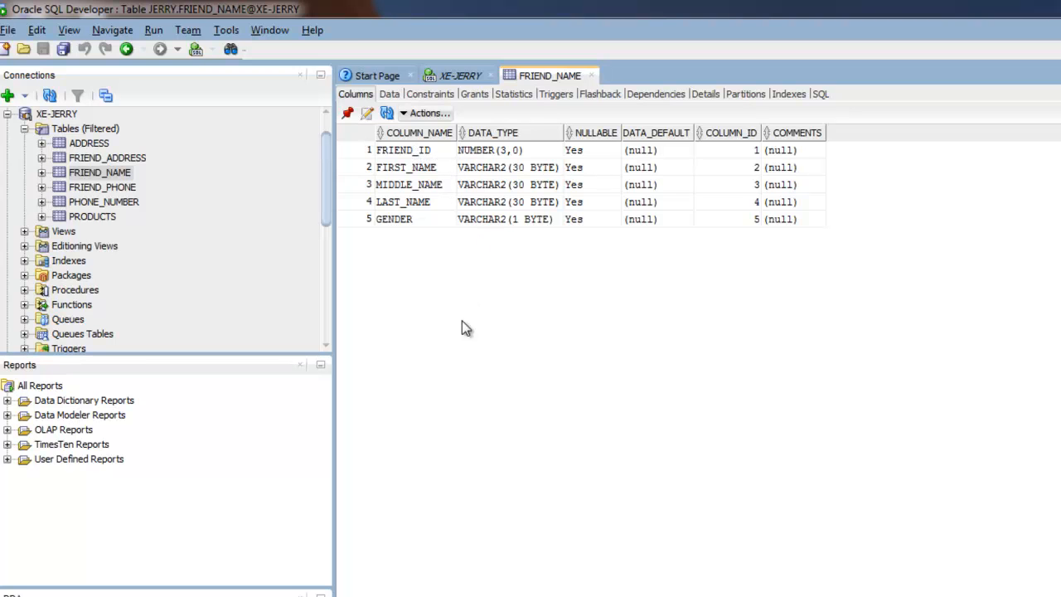
left_click(460, 75)
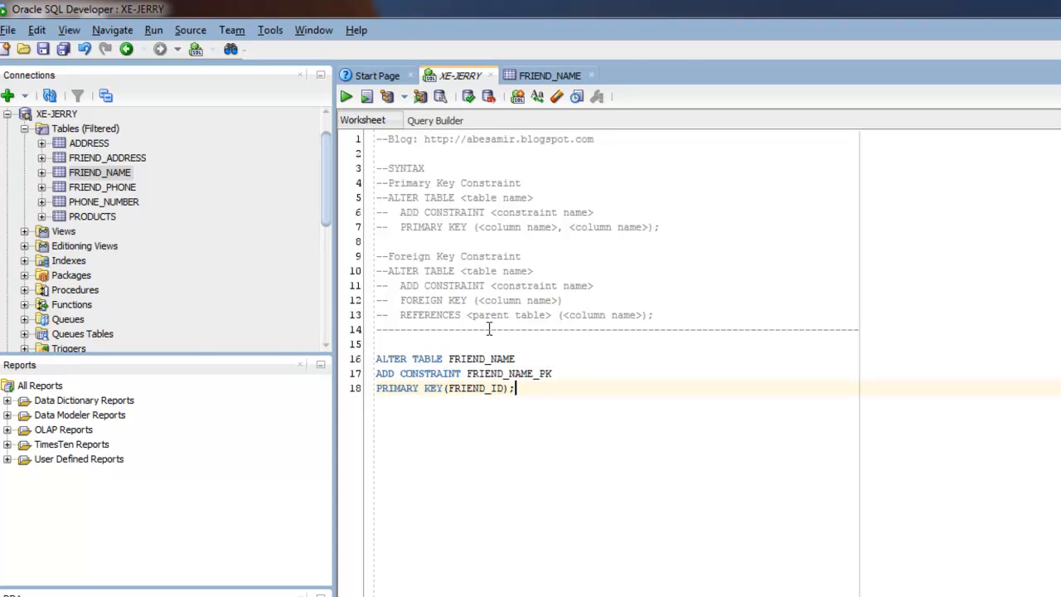
mouse_move(529, 403)
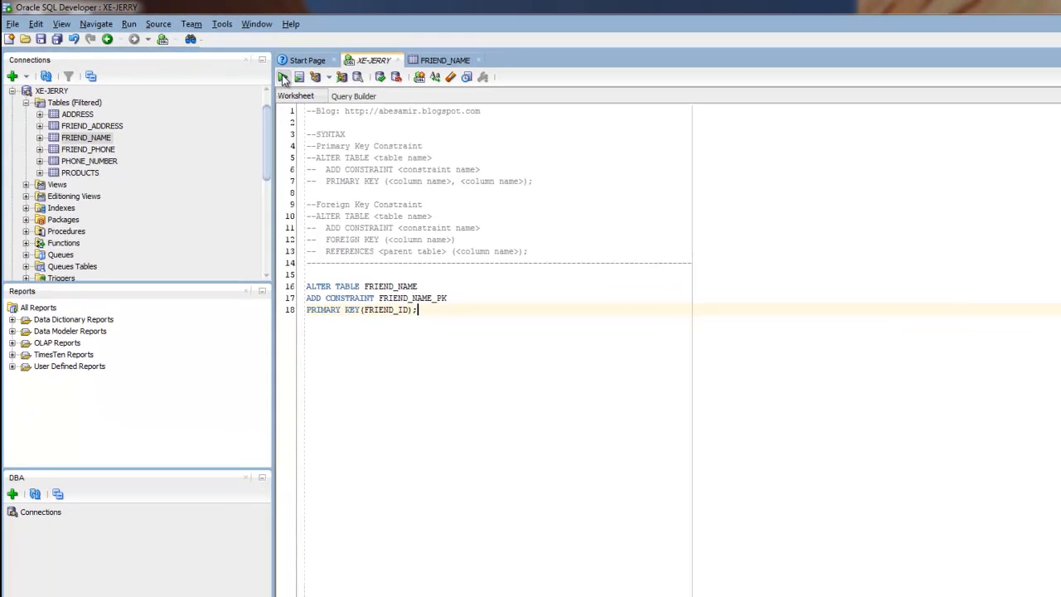
Run the FRIEND_NAME_PK statement so FRIEND_NAME is altered
left_click(263, 71)
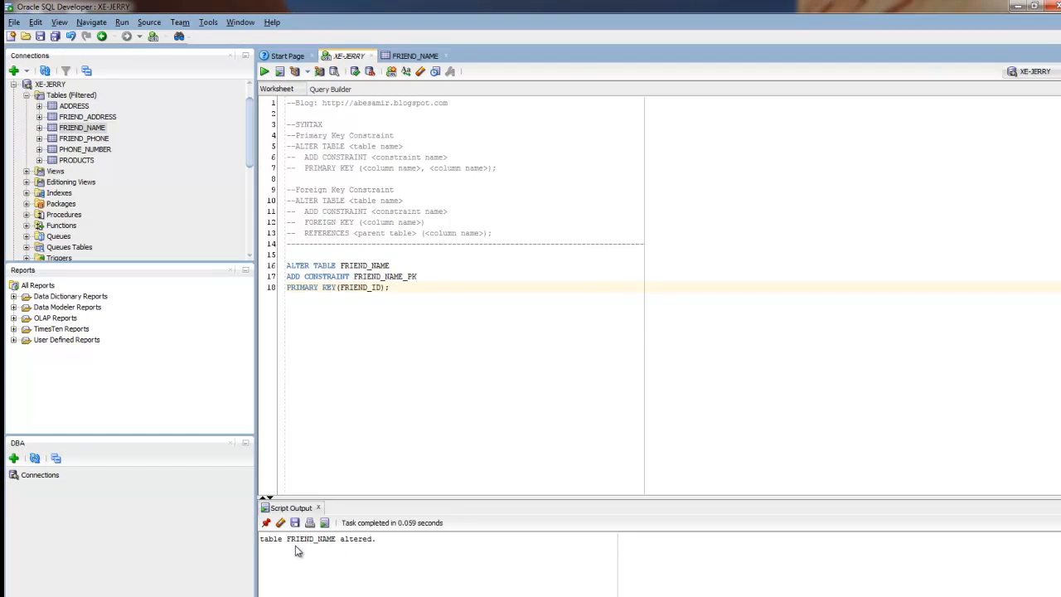
mouse_move(348, 547)
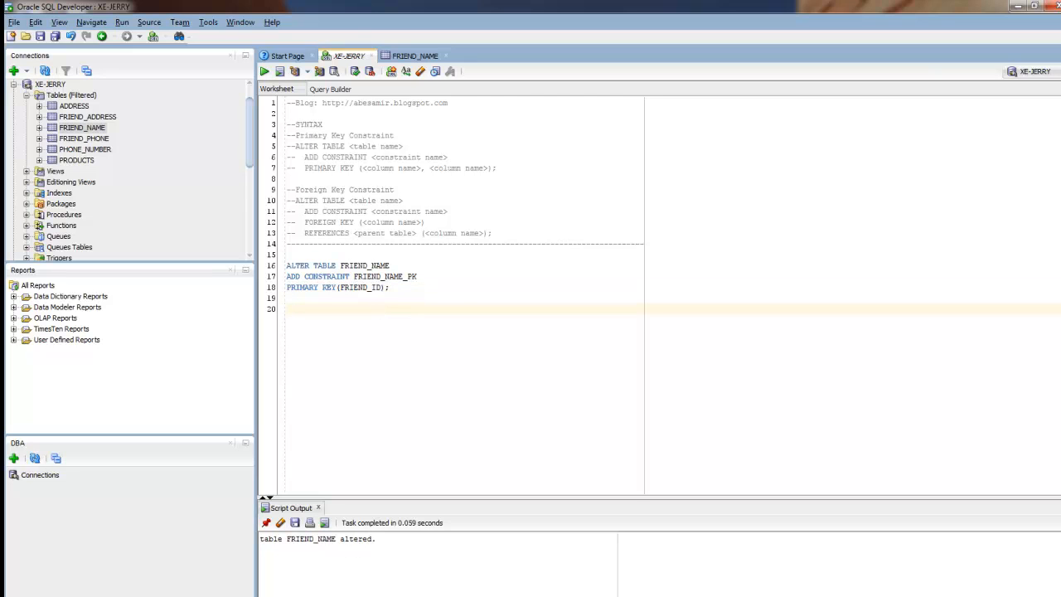
Write and run the PHONE_NUMBER_PK primary key on PHONE_ID for PHONE_NUMBER
type("ALTER TABLE PHONE_NUMBER")
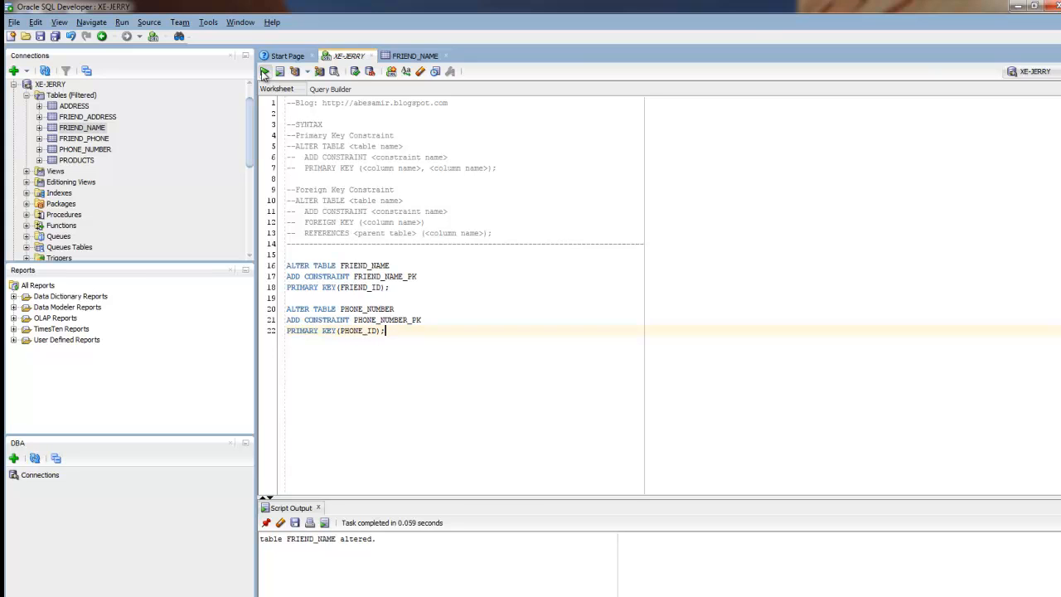
left_click(264, 71)
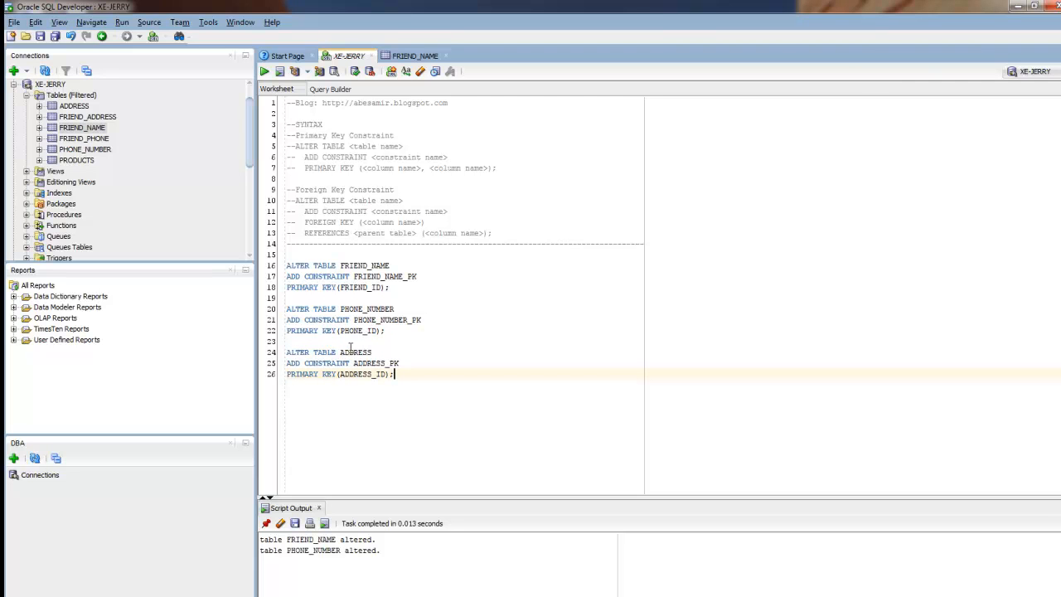
mouse_move(990, 406)
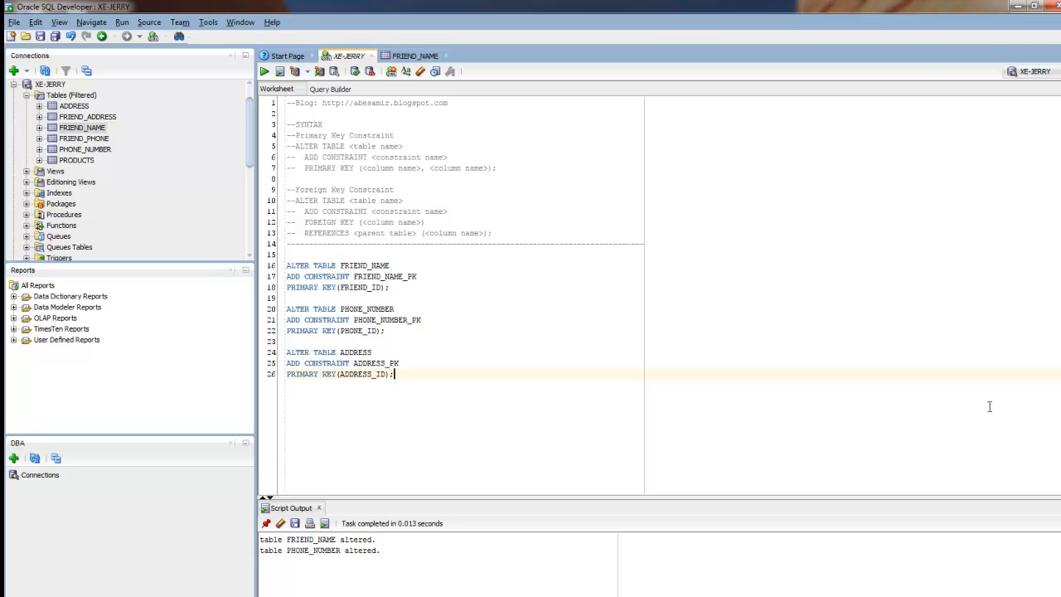
mouse_move(872, 419)
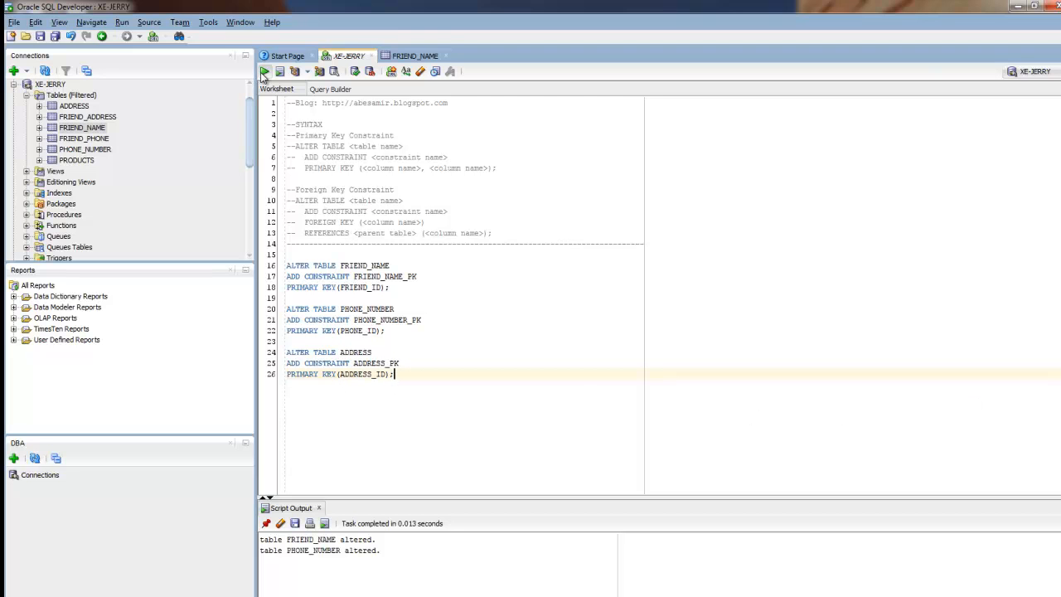
Run the ADDRESS_PK and composite FRIEND_ADDRESS_PK (FRIEND_ID, ADDRESS_ID) statements
left_click(265, 72)
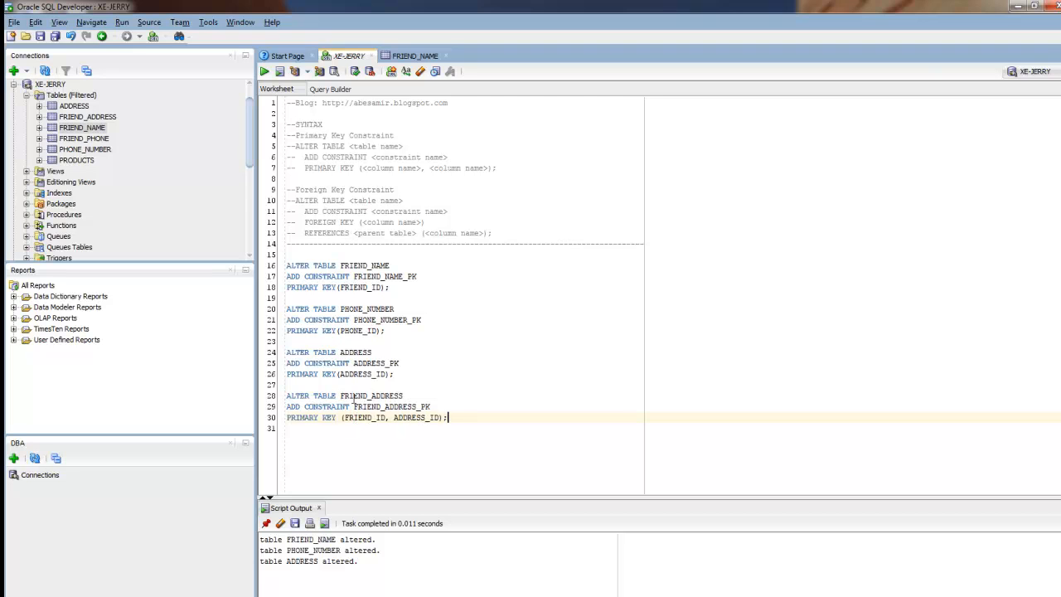
mouse_move(153, 160)
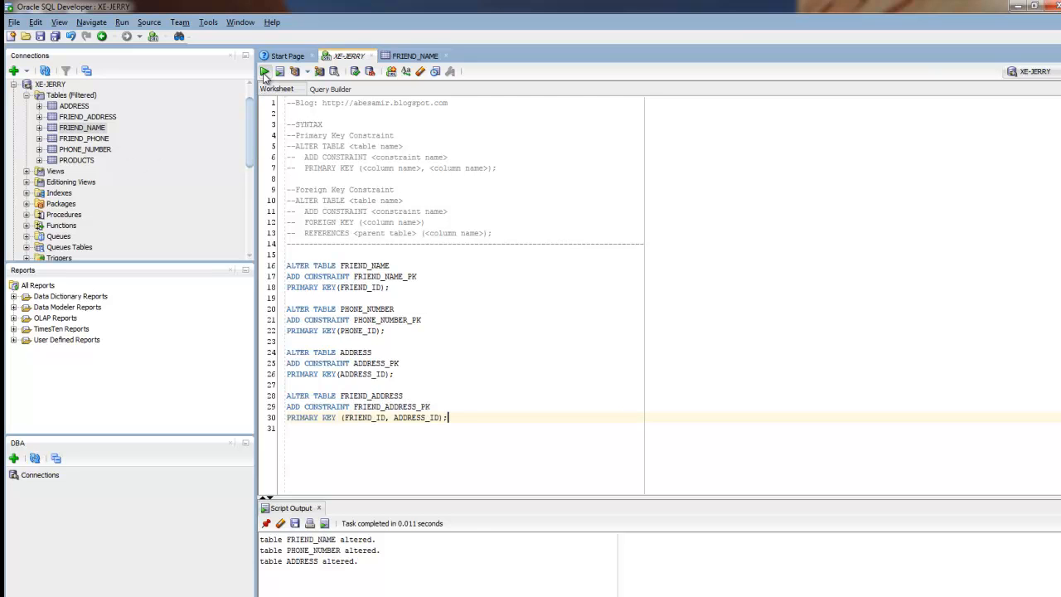
left_click(264, 71)
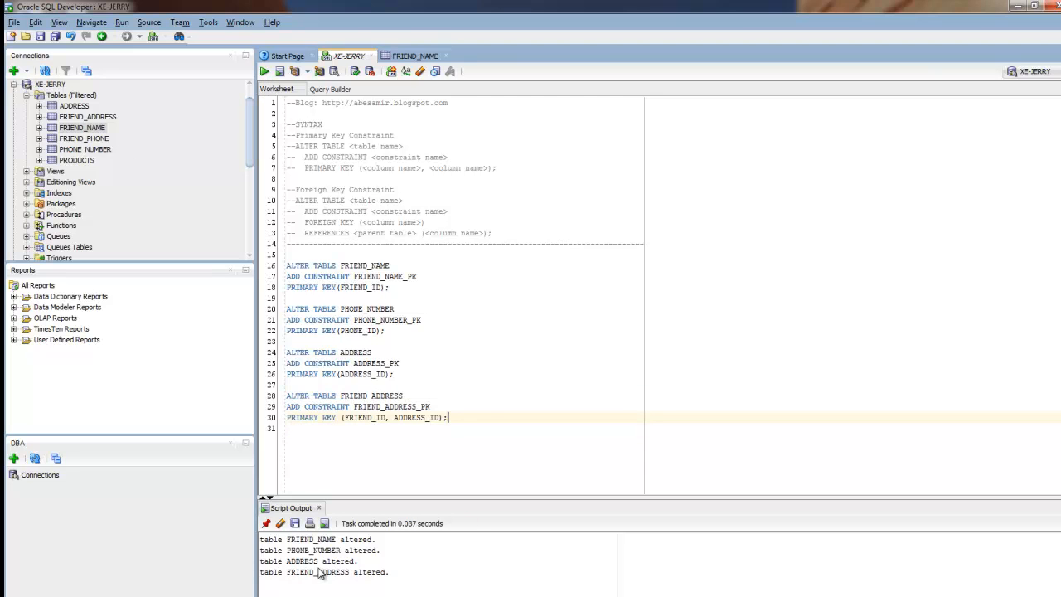
mouse_move(307, 579)
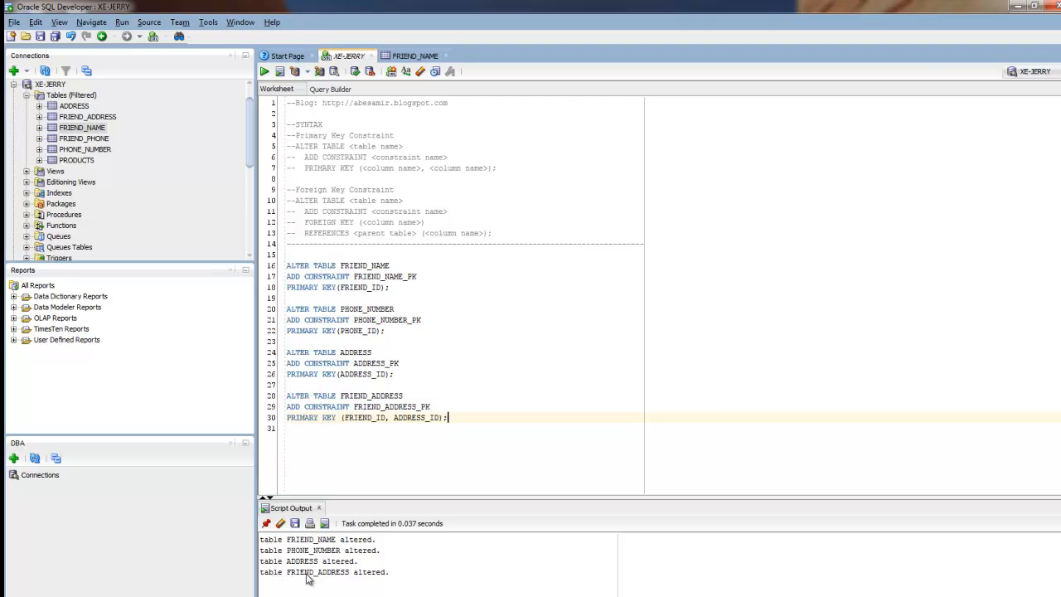
mouse_move(799, 556)
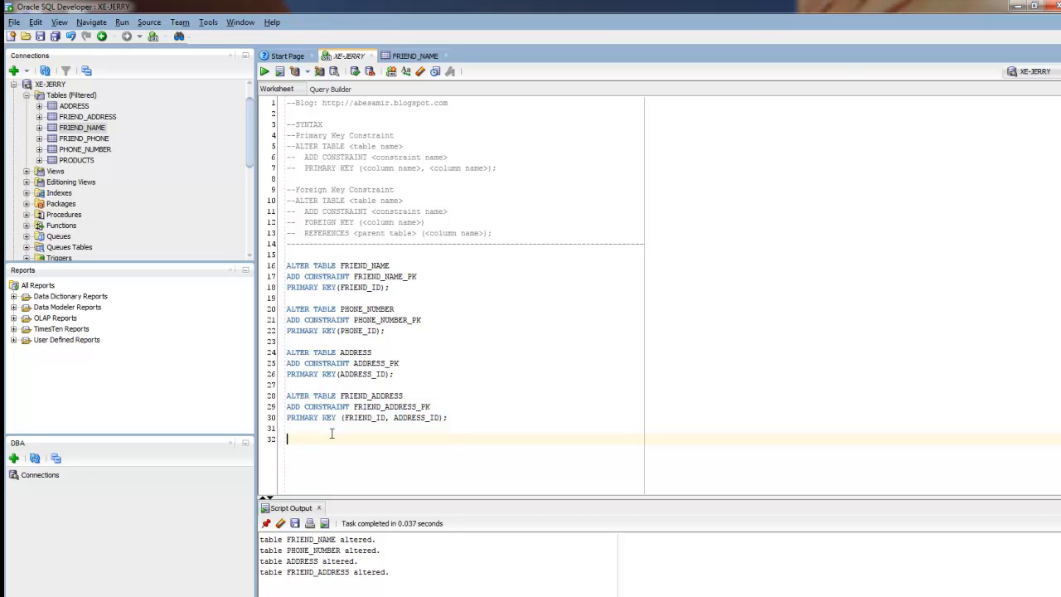
Write and run FRIEND_PHONE_PK on (FRIEND_ID, PHONE_ID) for FRIEND_PHONE
type("ALTER TABLE FRIEND_PHONE")
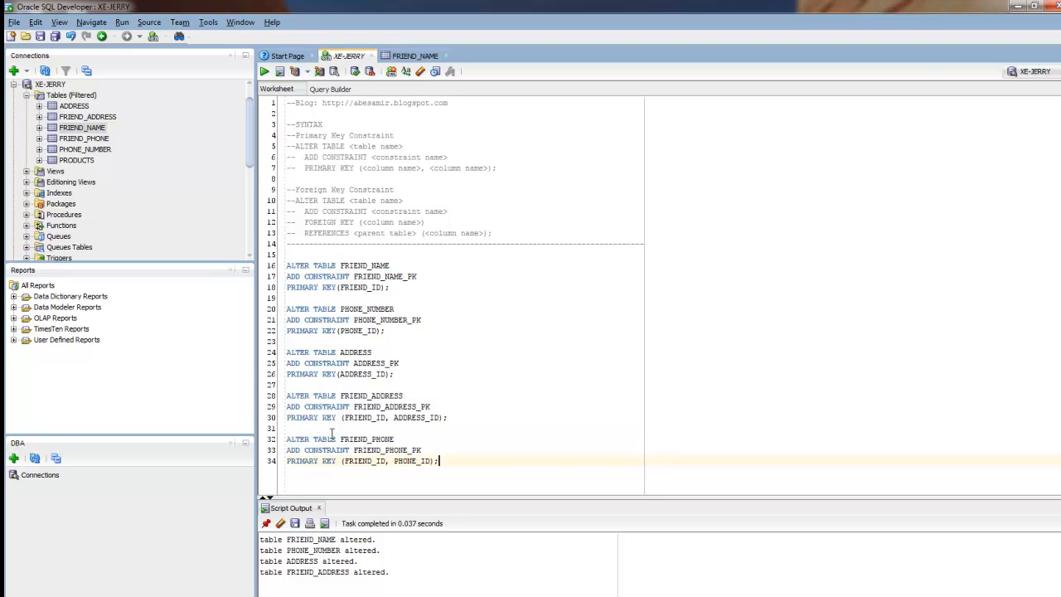
mouse_move(343, 449)
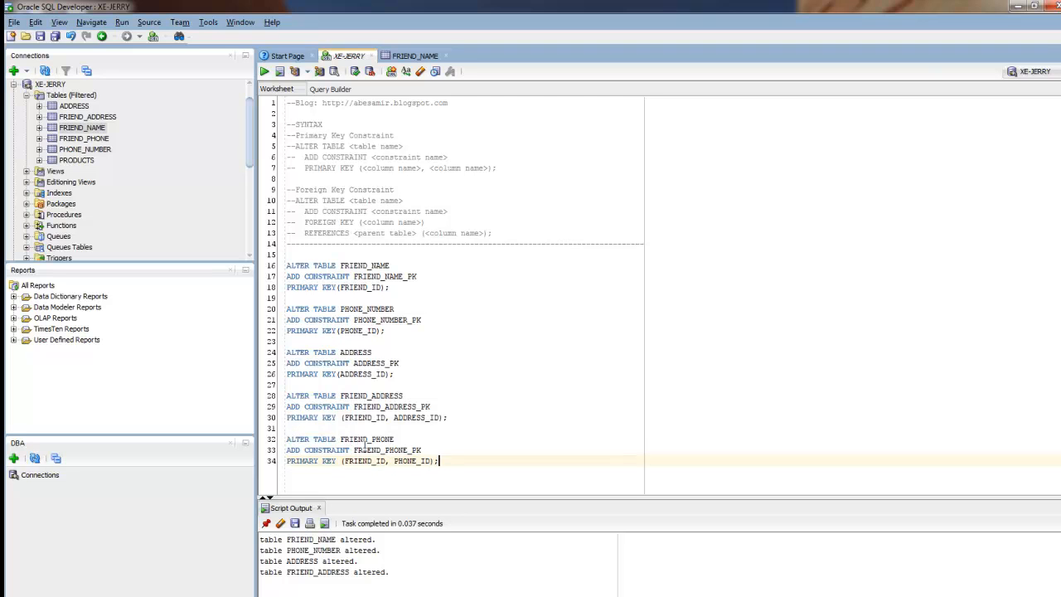
mouse_move(454, 453)
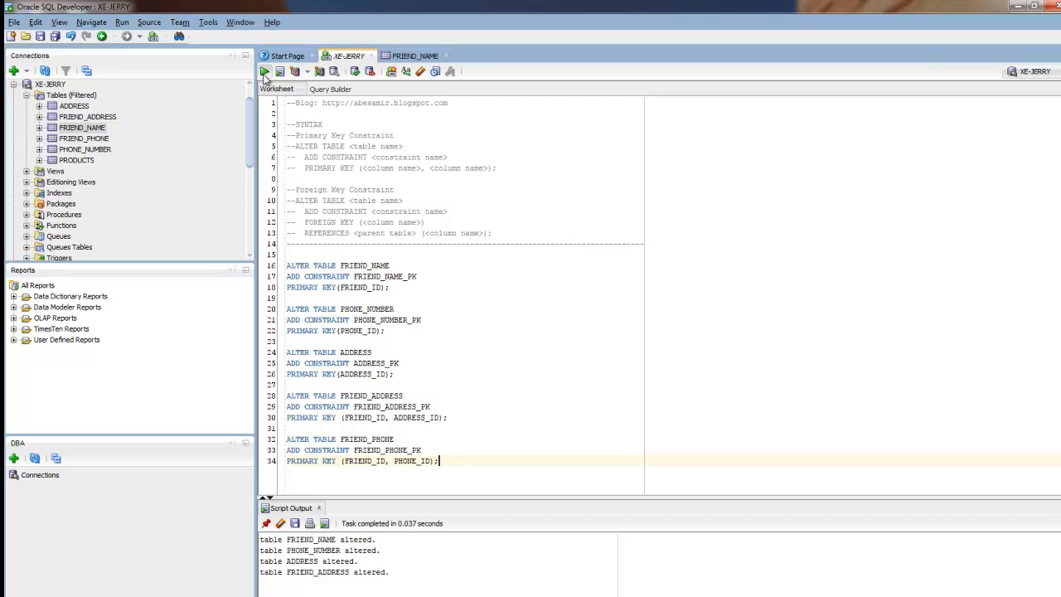
left_click(265, 72)
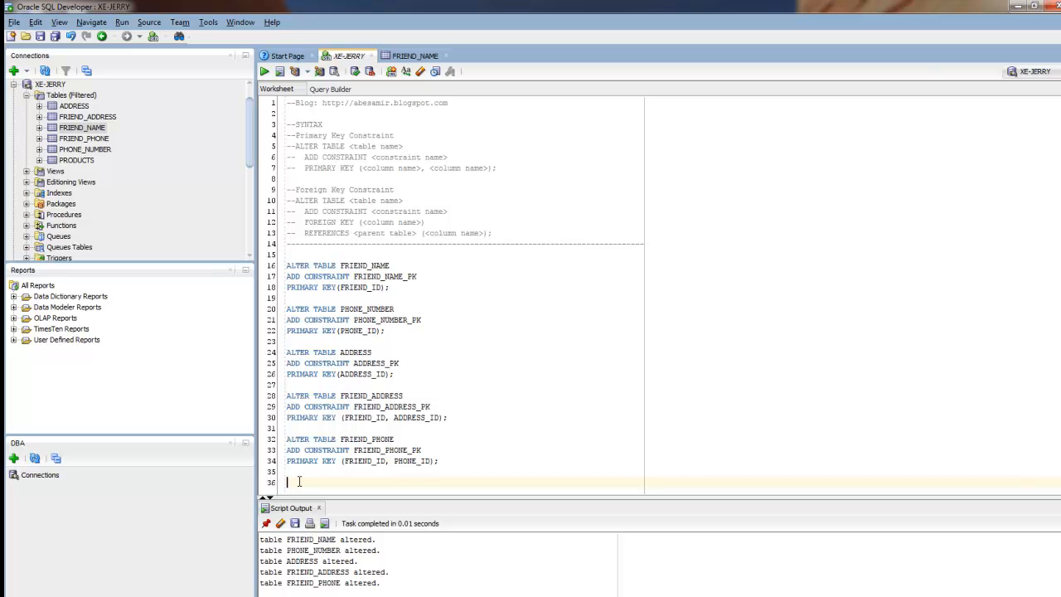
Run the FRIEND_ADDRESS_FRIEND_FK foreign key referencing FRIEND_NAME(FRIEND_ID)
scroll("down", 3)
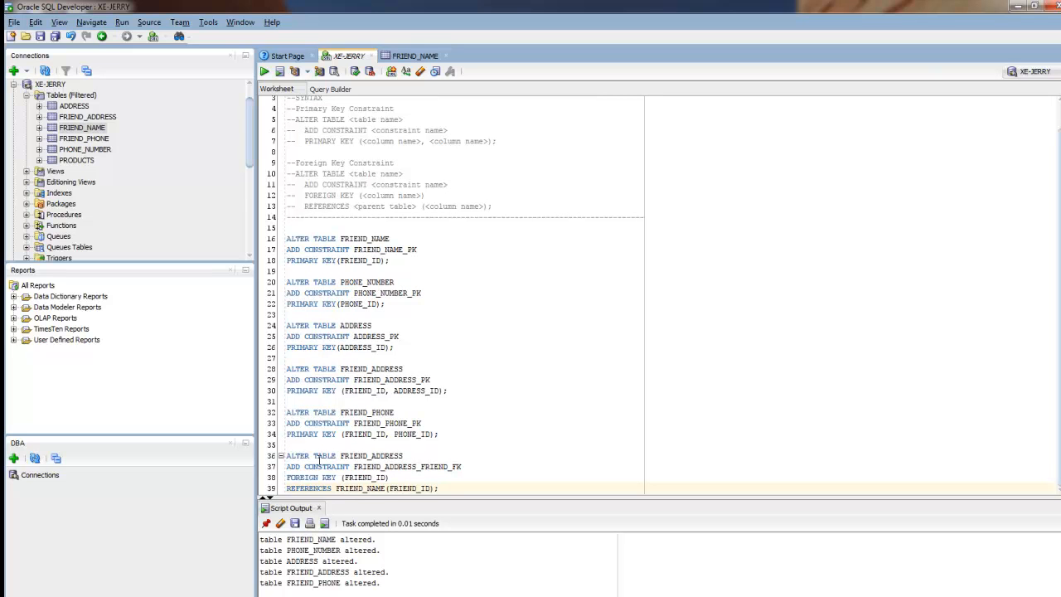
mouse_move(381, 455)
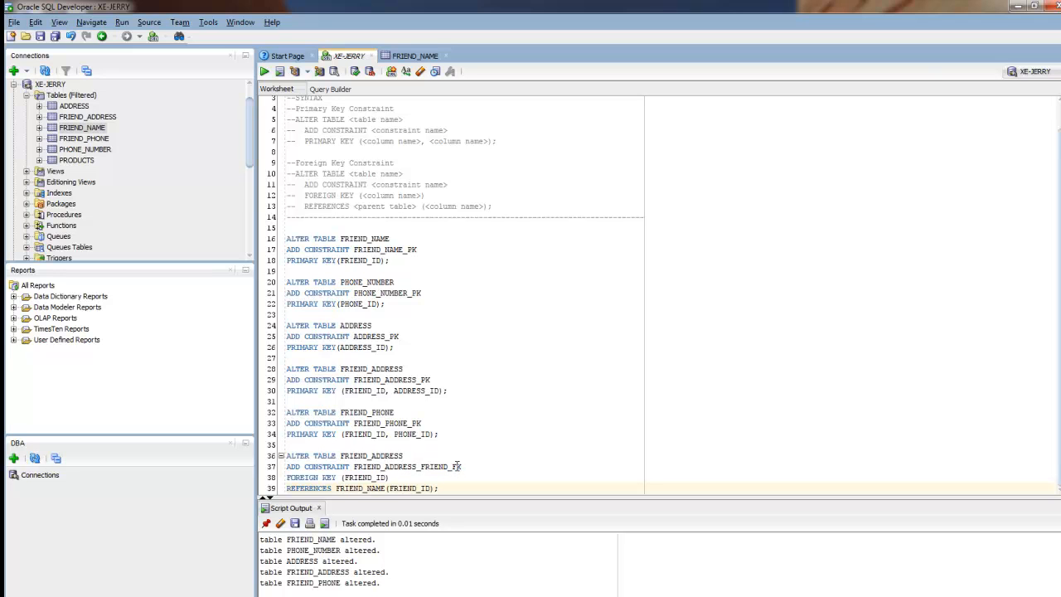
mouse_move(467, 462)
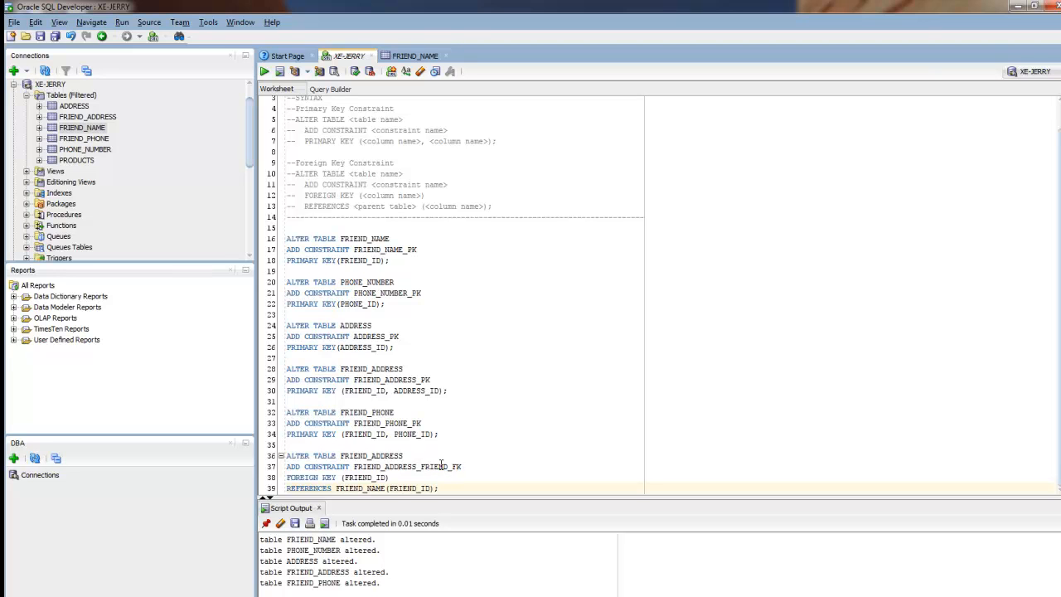
mouse_move(380, 466)
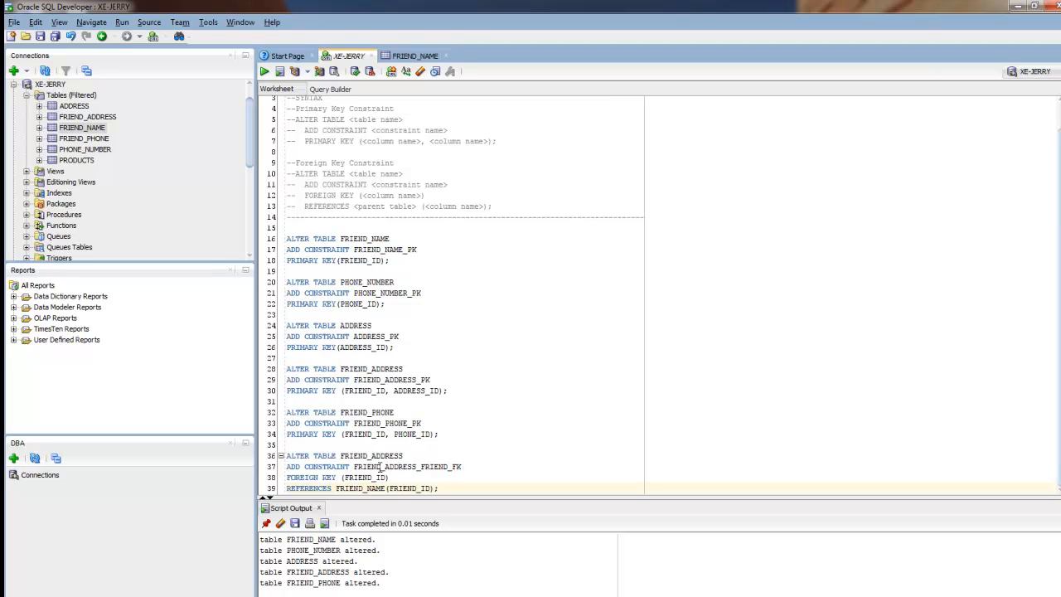
mouse_move(398, 467)
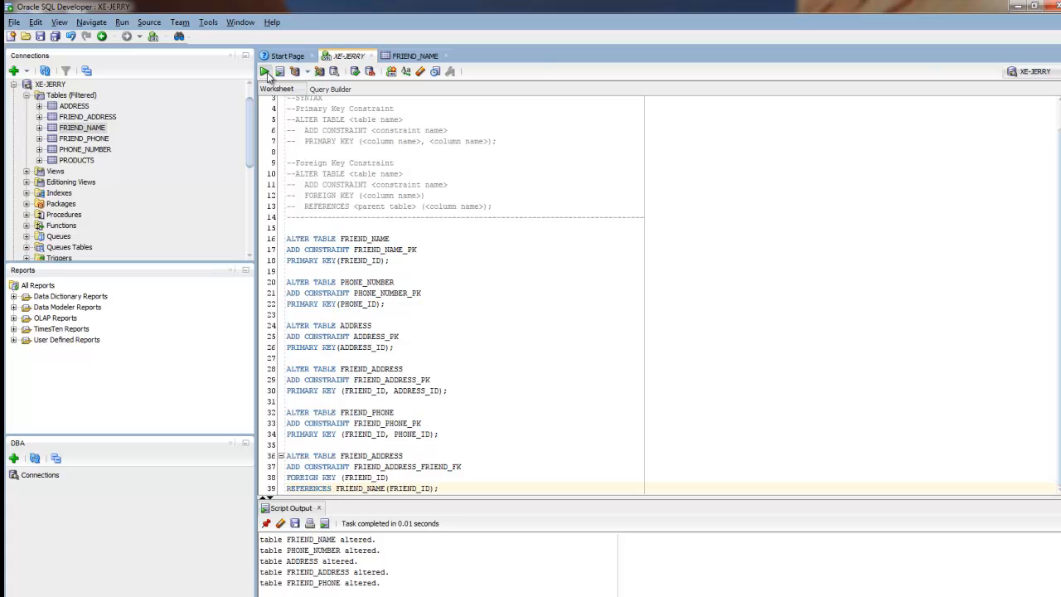
left_click(265, 71)
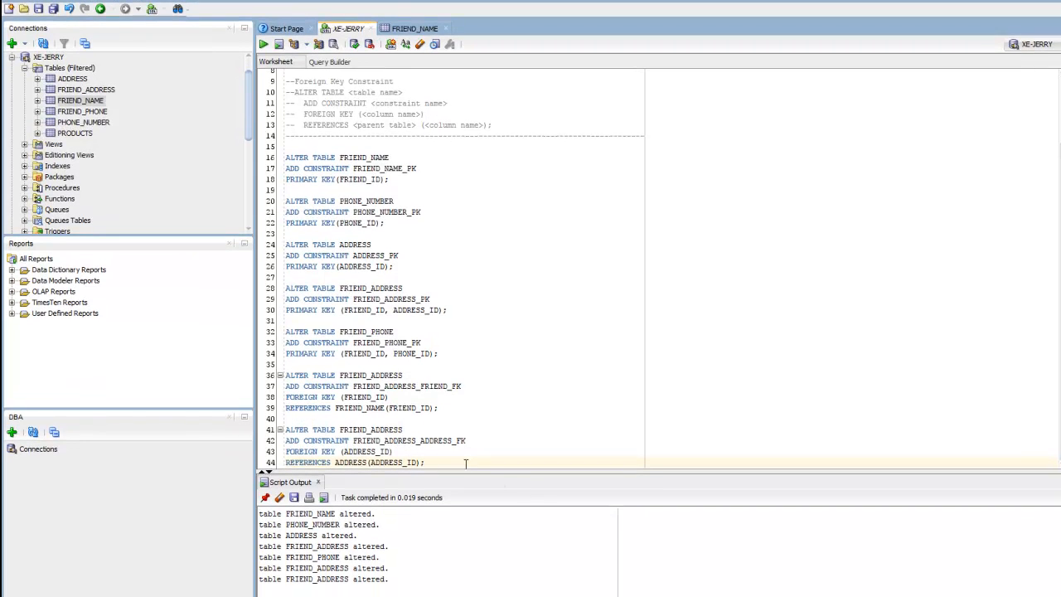
Scroll the worksheet down to the FRIEND_PHONE_FRIEND_FK foreign key statement
scroll("down", 3)
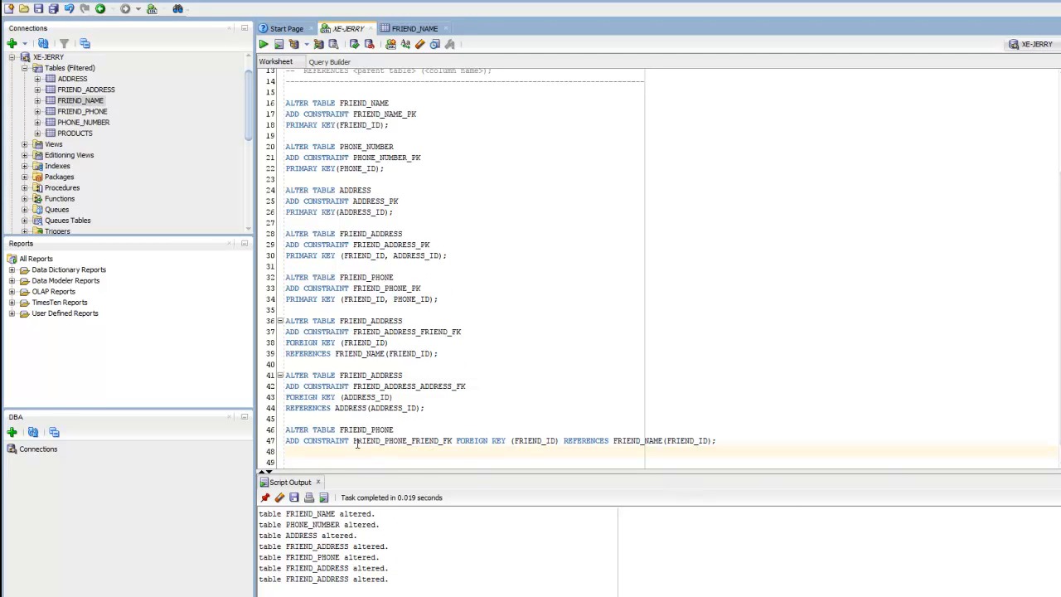
mouse_move(379, 427)
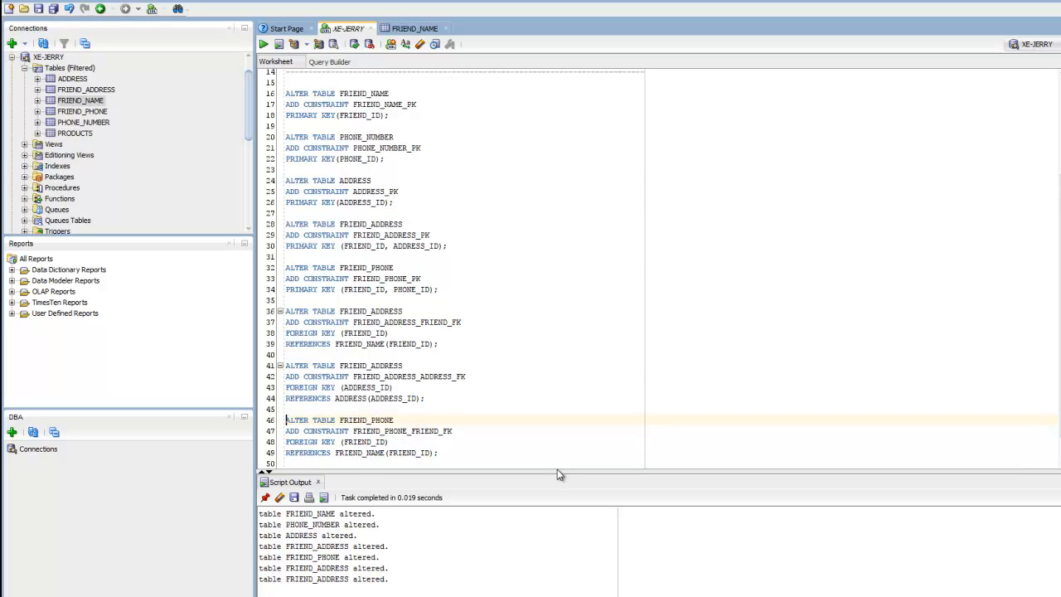
mouse_move(420, 469)
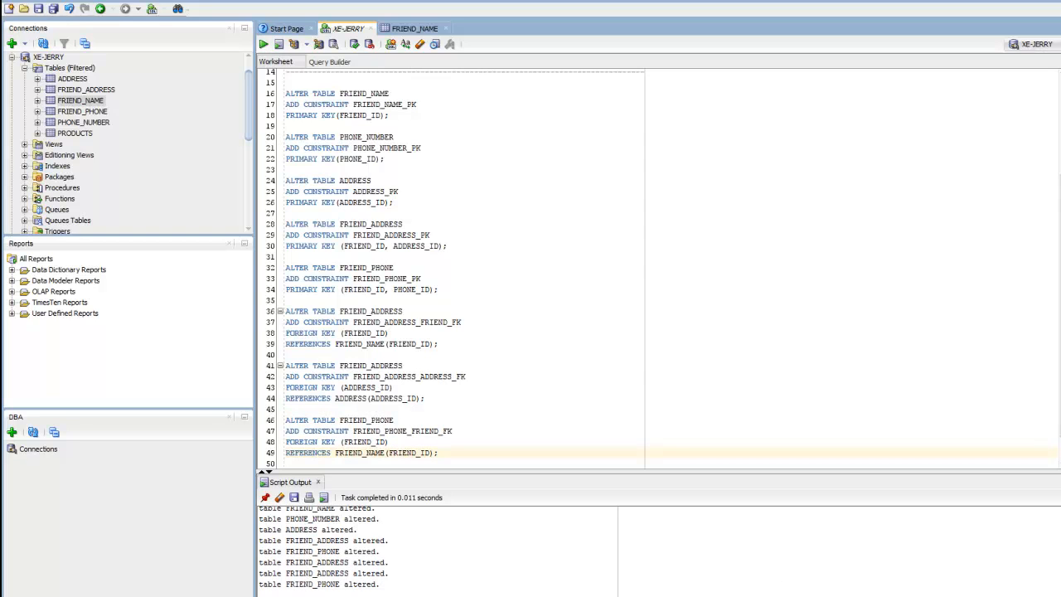
Scroll the worksheet down to the FRIEND_PHONE_PHONE_FK statement referencing PHONE_NUMBER
scroll("down", 3)
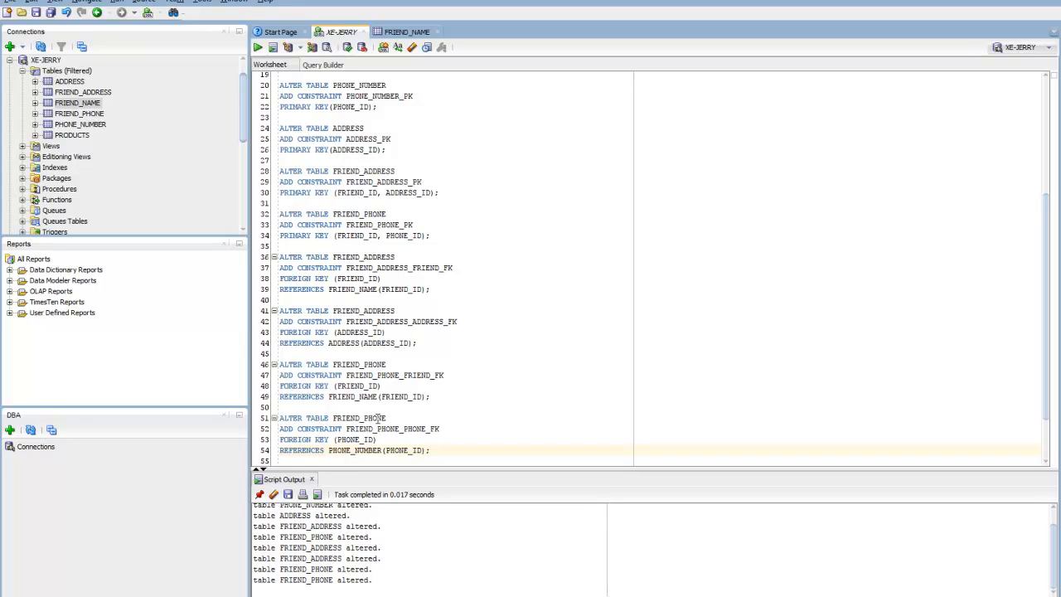
mouse_move(379, 419)
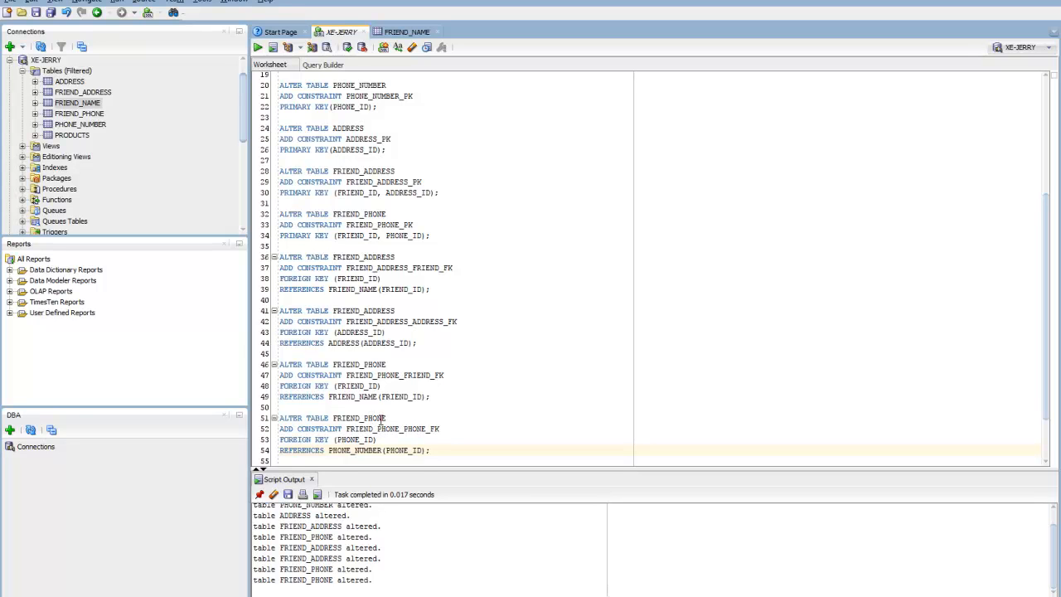
mouse_move(368, 450)
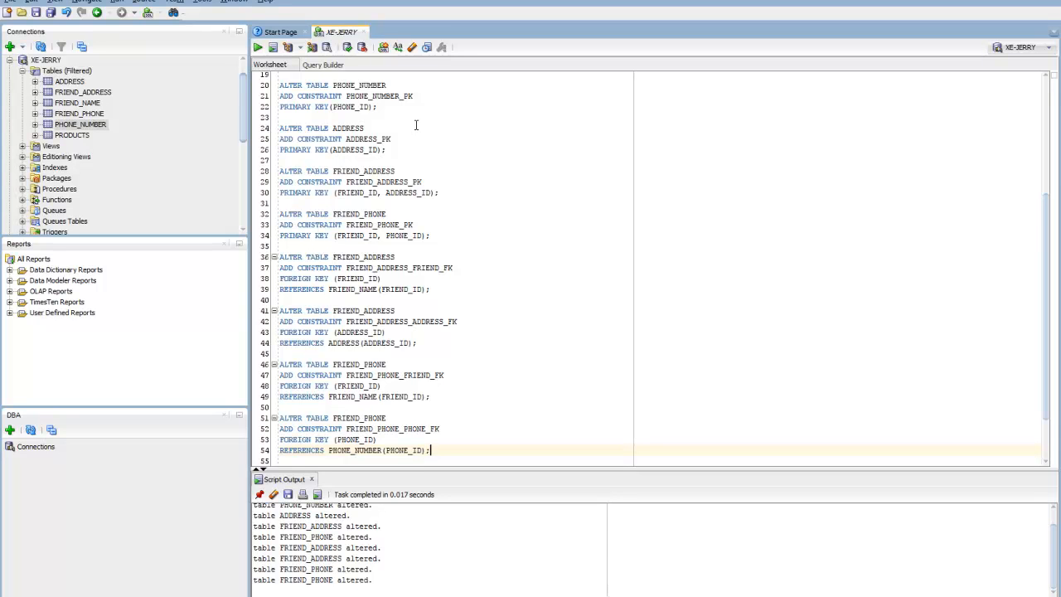
mouse_move(146, 87)
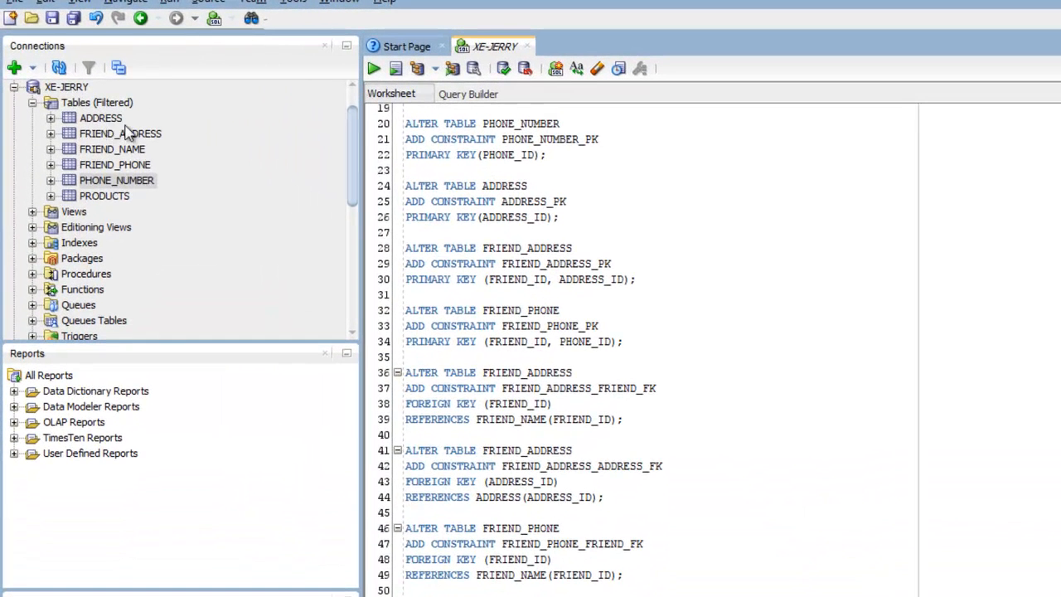
Open the ADDRESS table and view its Constraints tab showing ADDRESS_PK
double_click(101, 118)
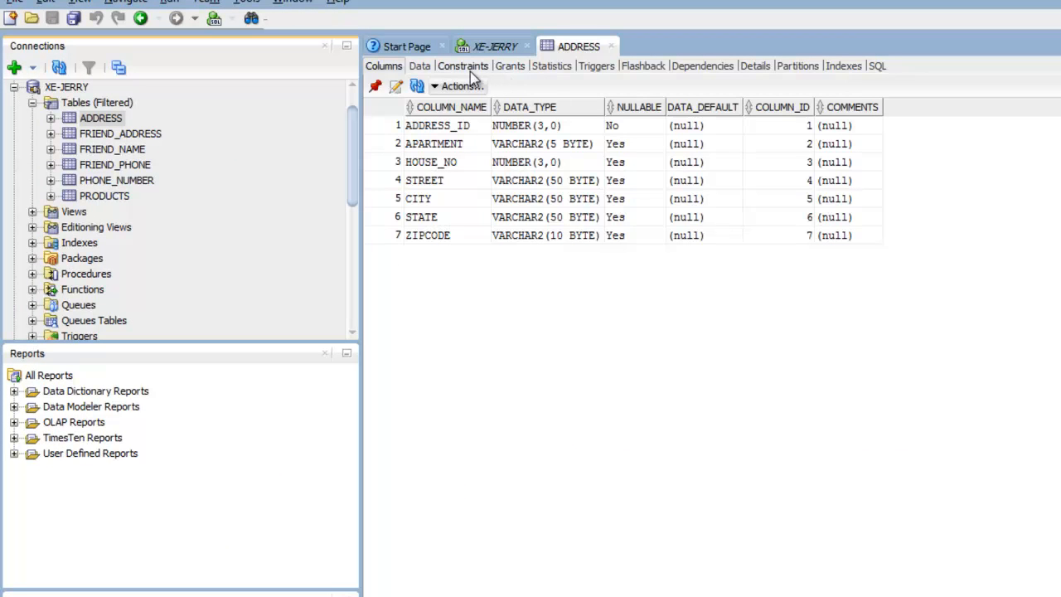
mouse_move(473, 79)
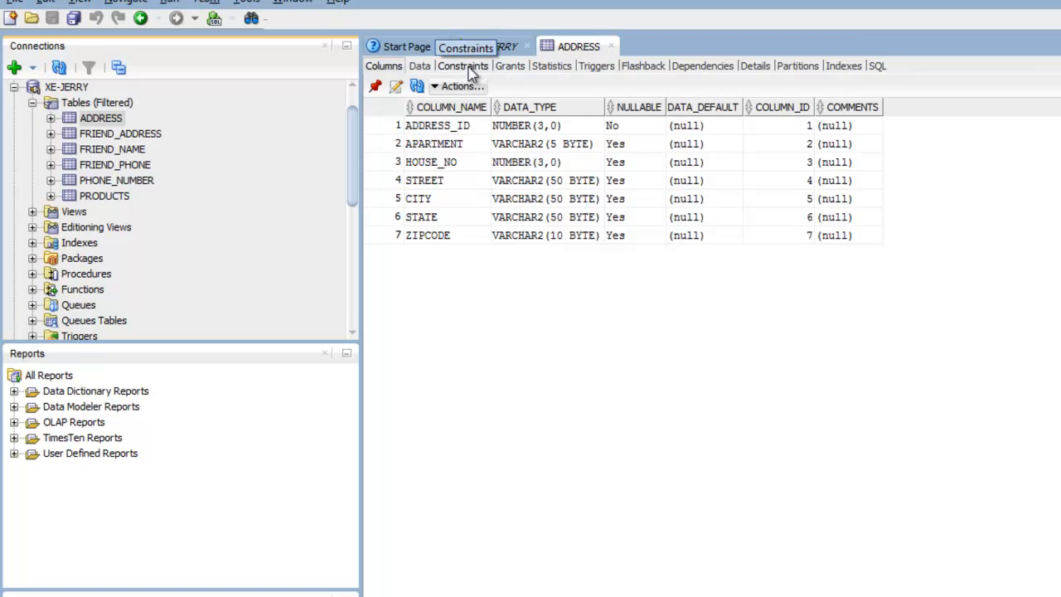
left_click(463, 66)
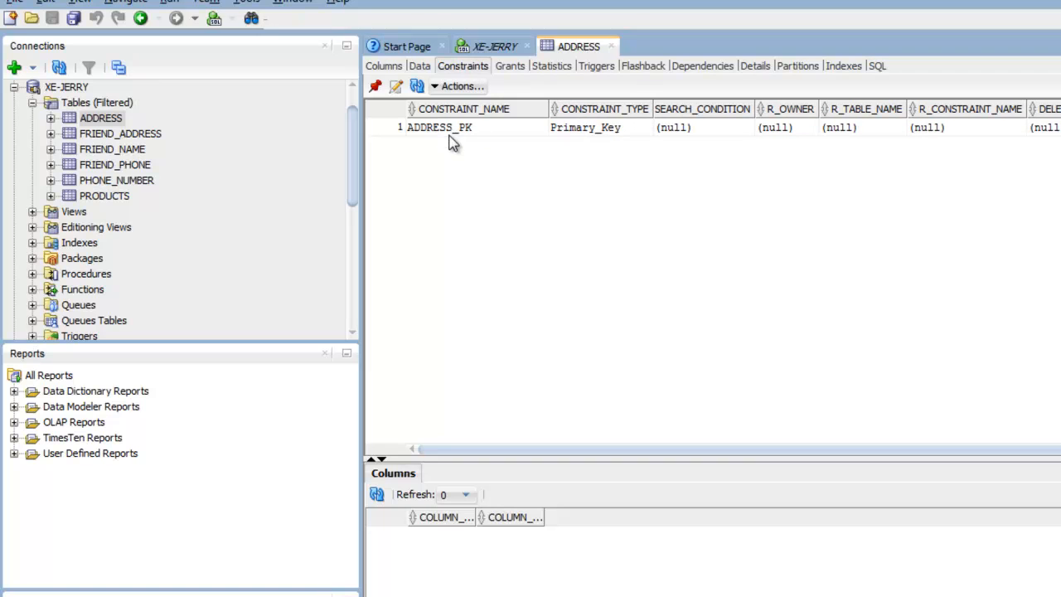
mouse_move(629, 137)
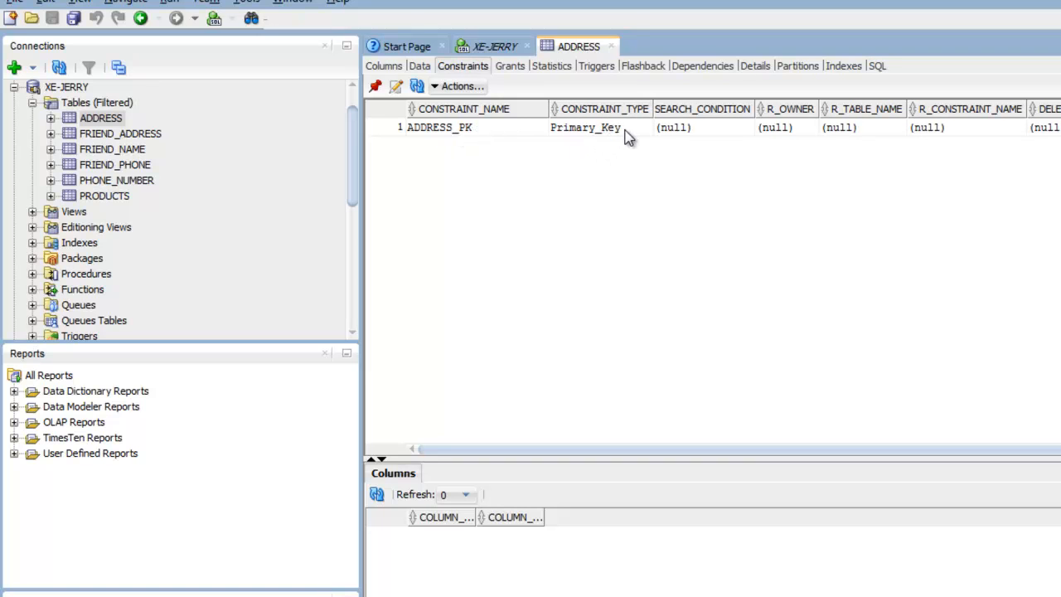
mouse_move(761, 146)
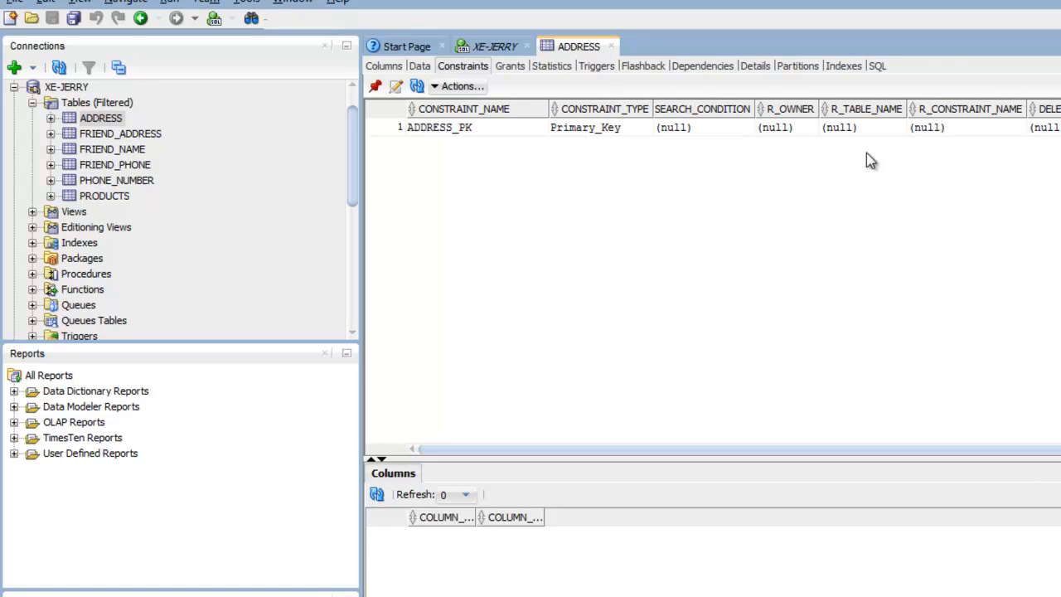
mouse_move(120, 133)
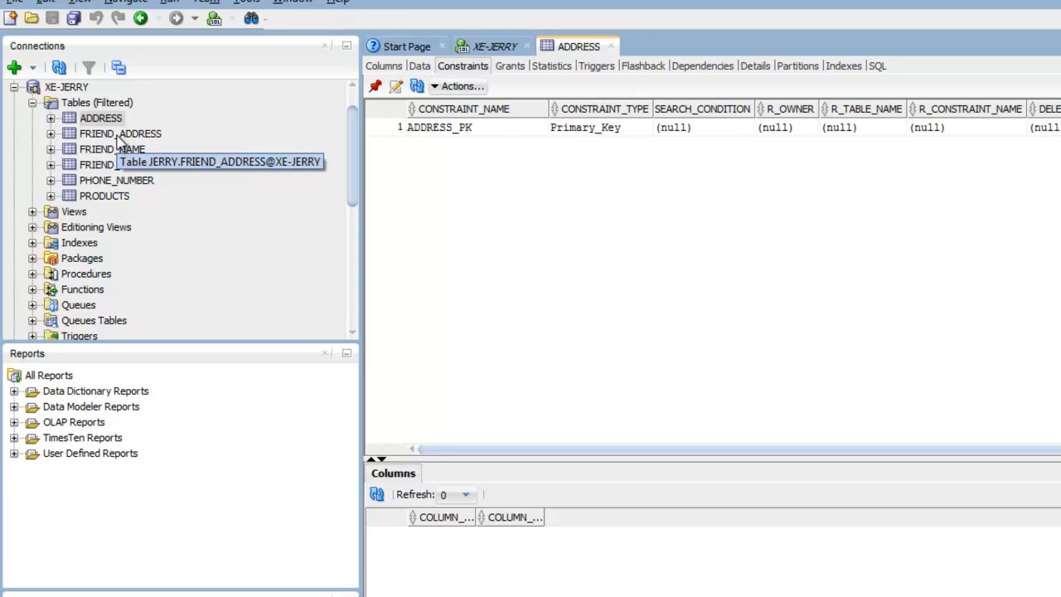
Check constraints of FRIEND_ADDRESS, FRIEND_NAME, PHONE_NUMBER, then confirm PRODUCTS has none
left_click(120, 134)
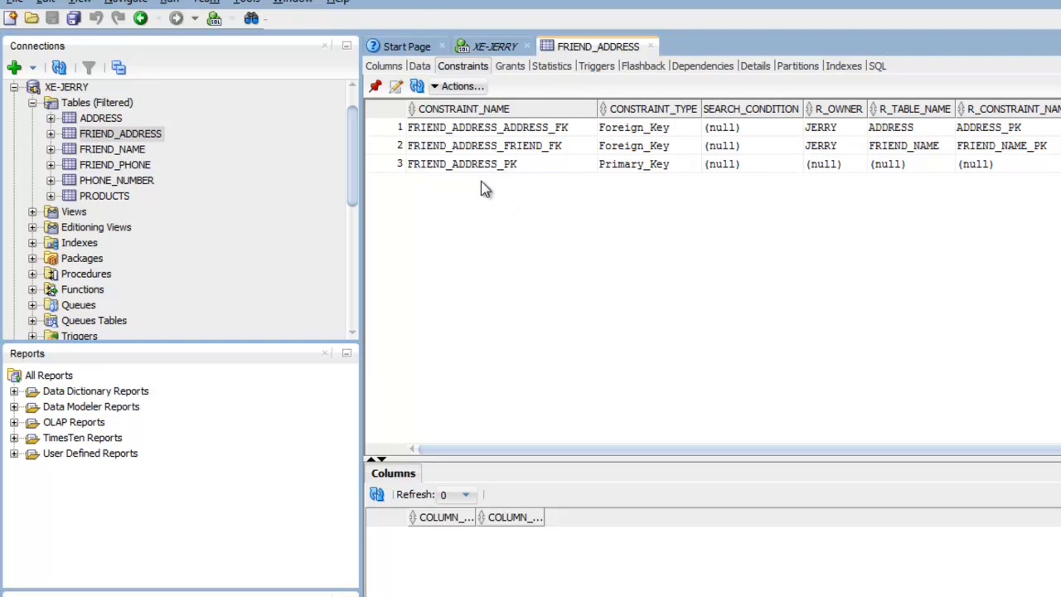
mouse_move(440, 178)
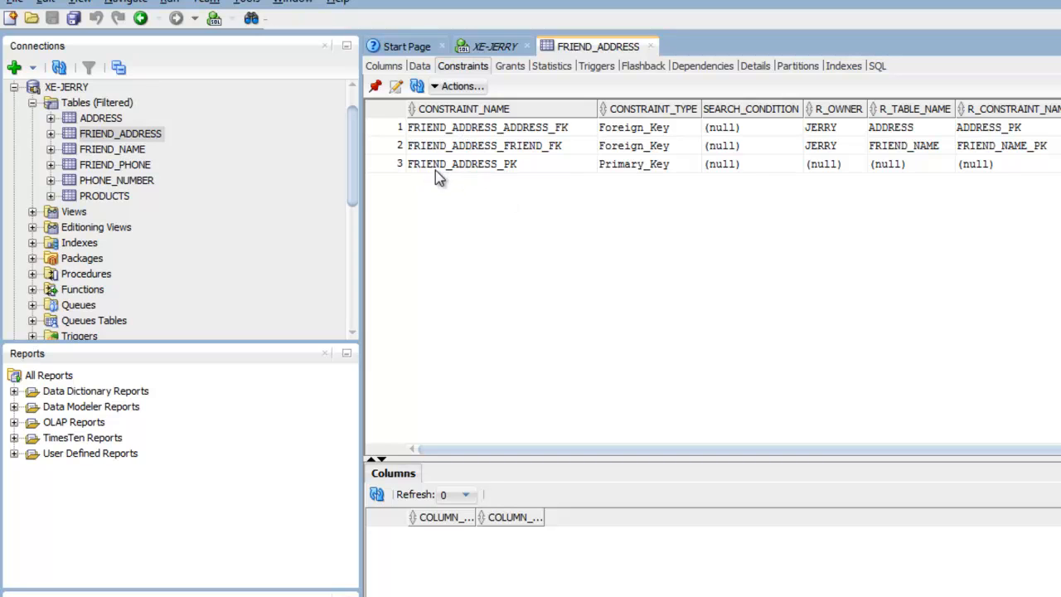
left_click(112, 148)
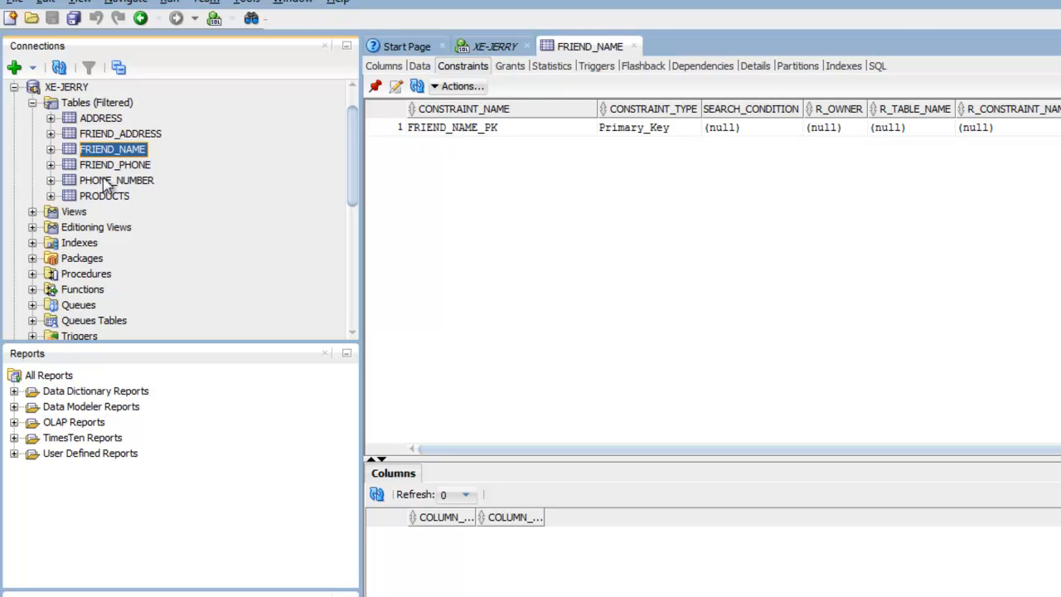
left_click(114, 164)
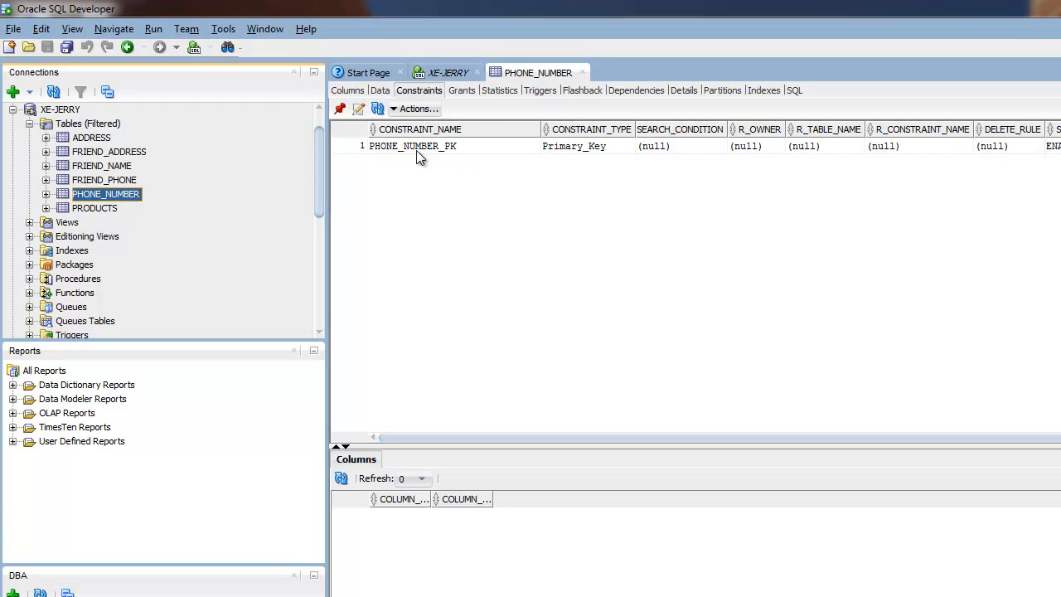
mouse_move(180, 243)
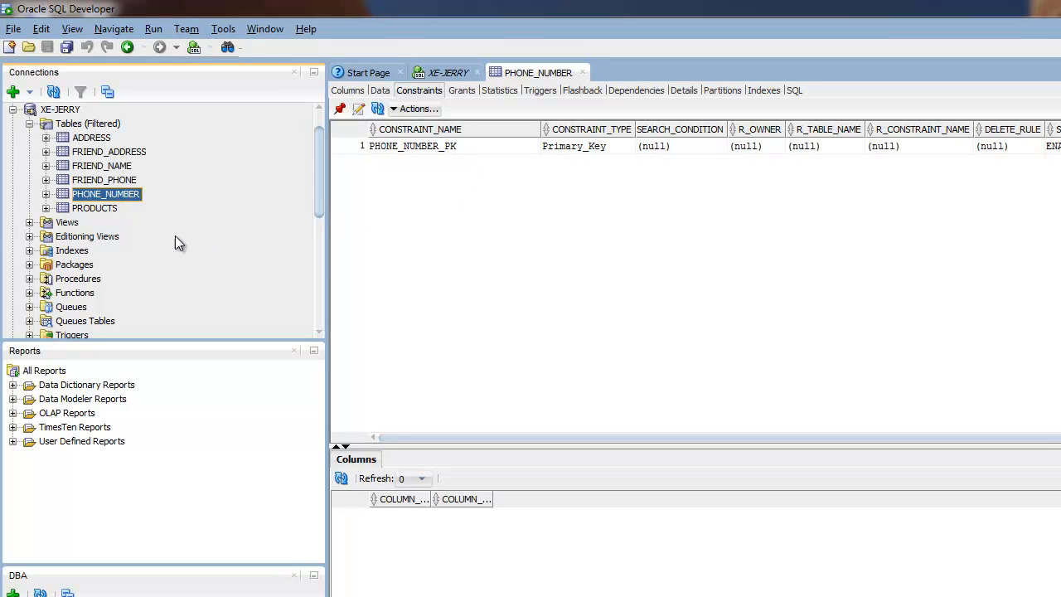
left_click(94, 208)
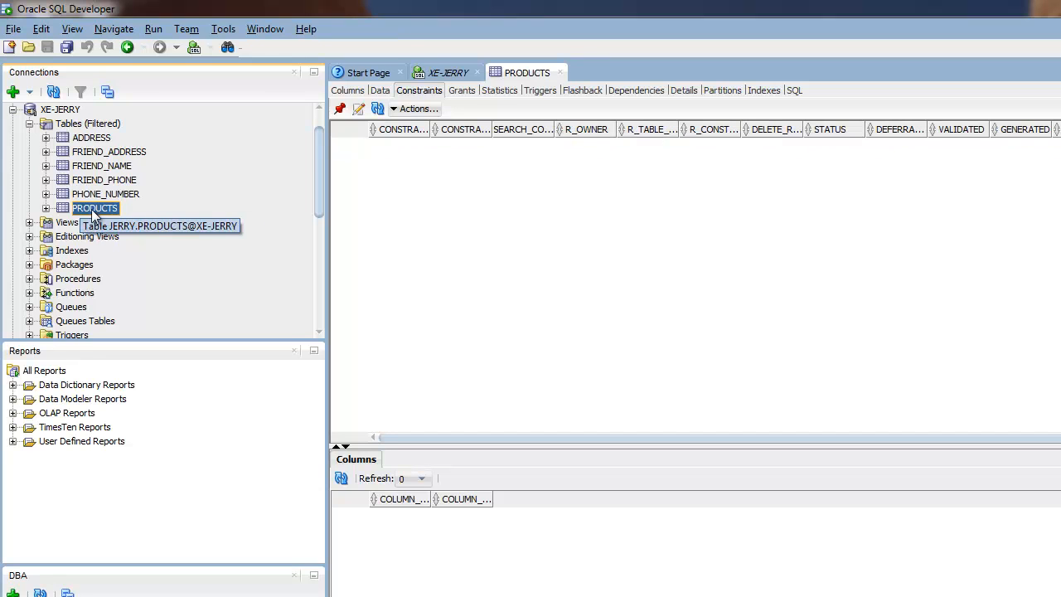
mouse_move(348, 159)
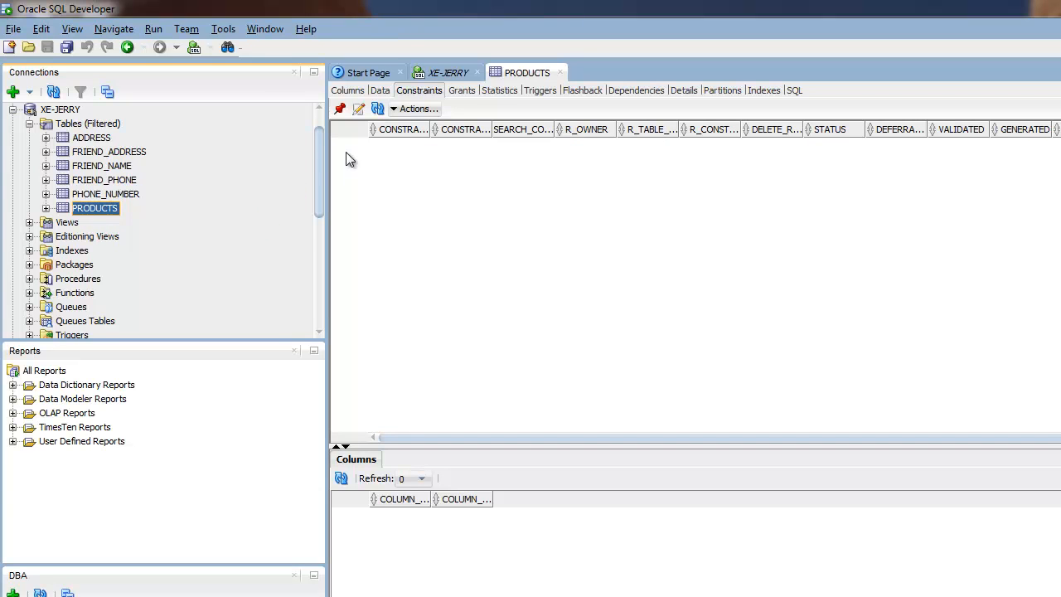
mouse_move(356, 212)
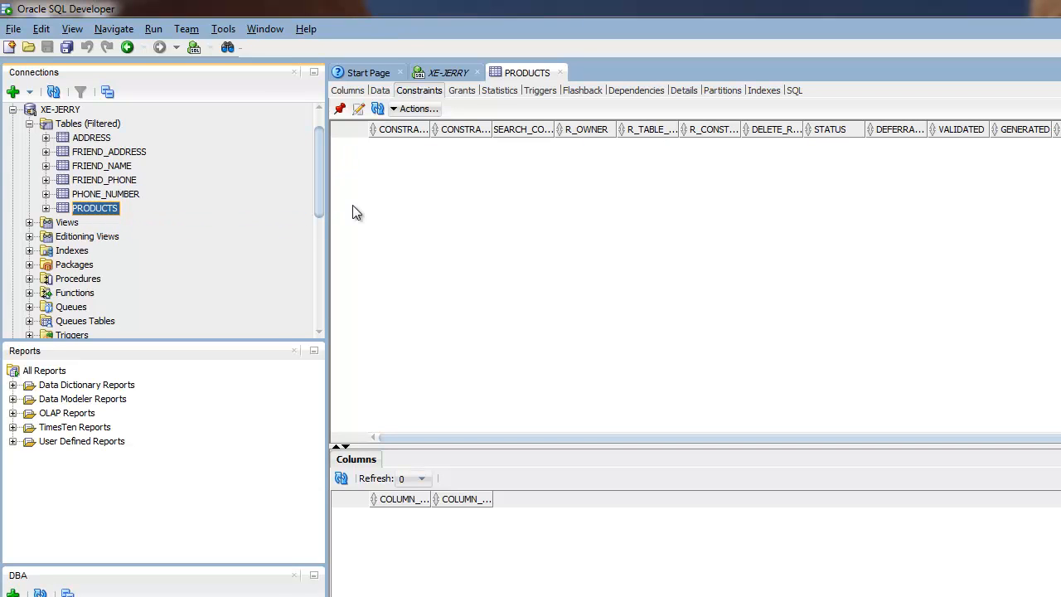
mouse_move(625, 163)
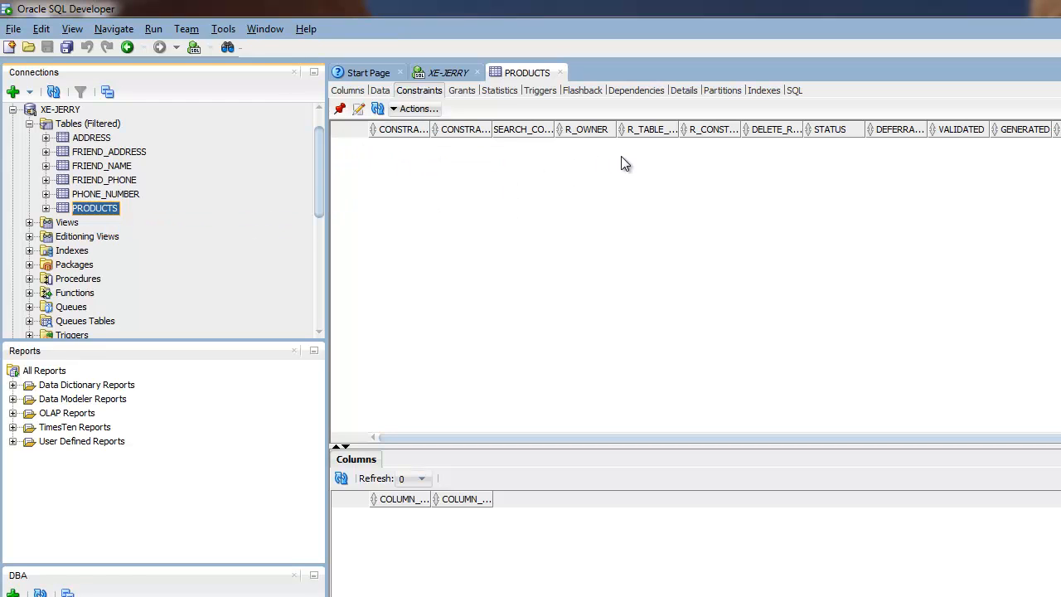
Recheck ADDRESS_PK on the ADDRESS table, then return to the XE-JERRY worksheet
left_click(91, 137)
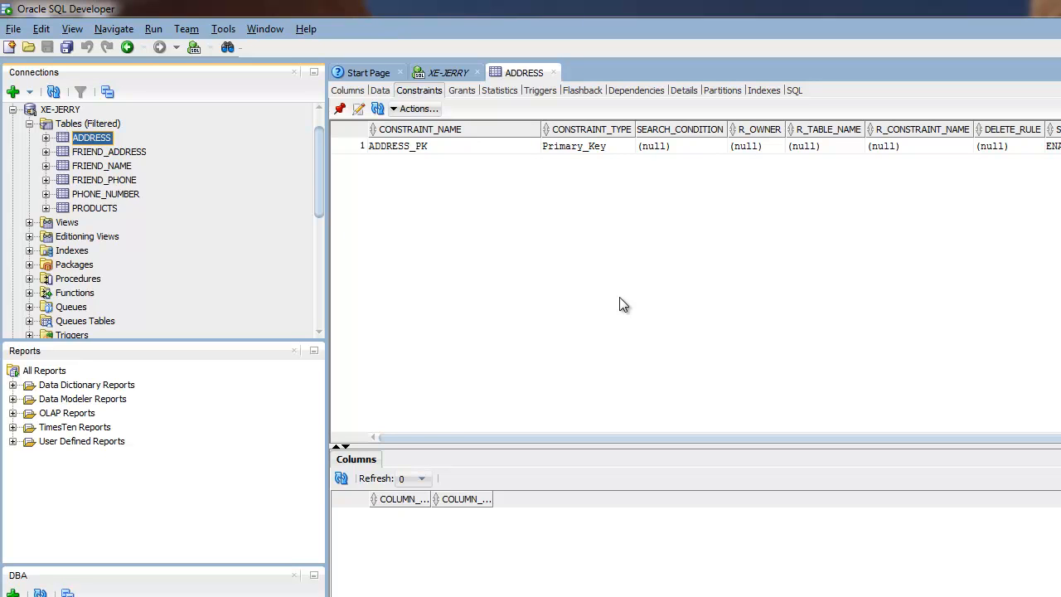
mouse_move(561, 205)
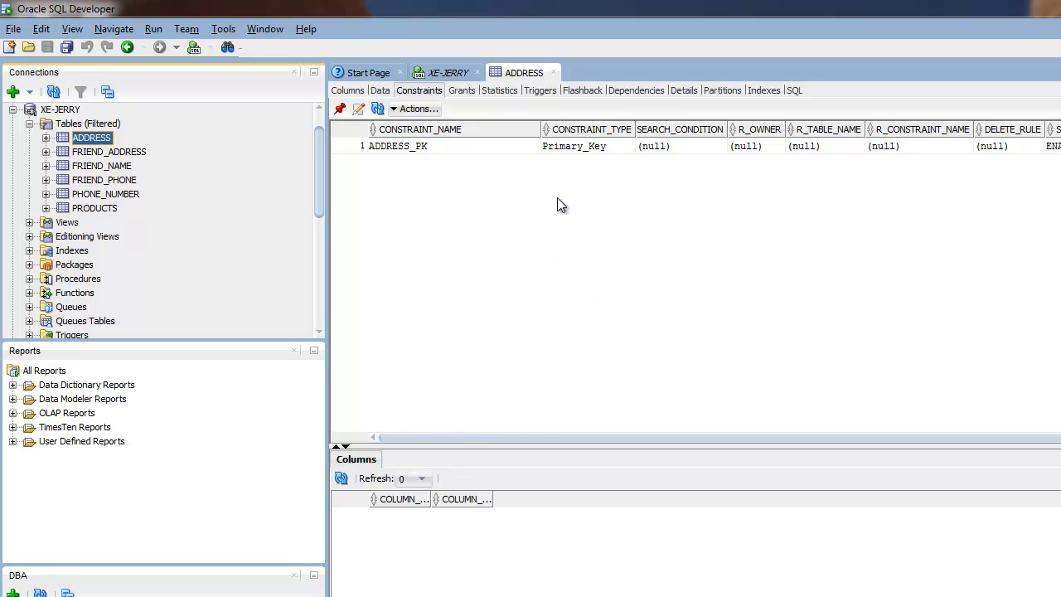
left_click(448, 72)
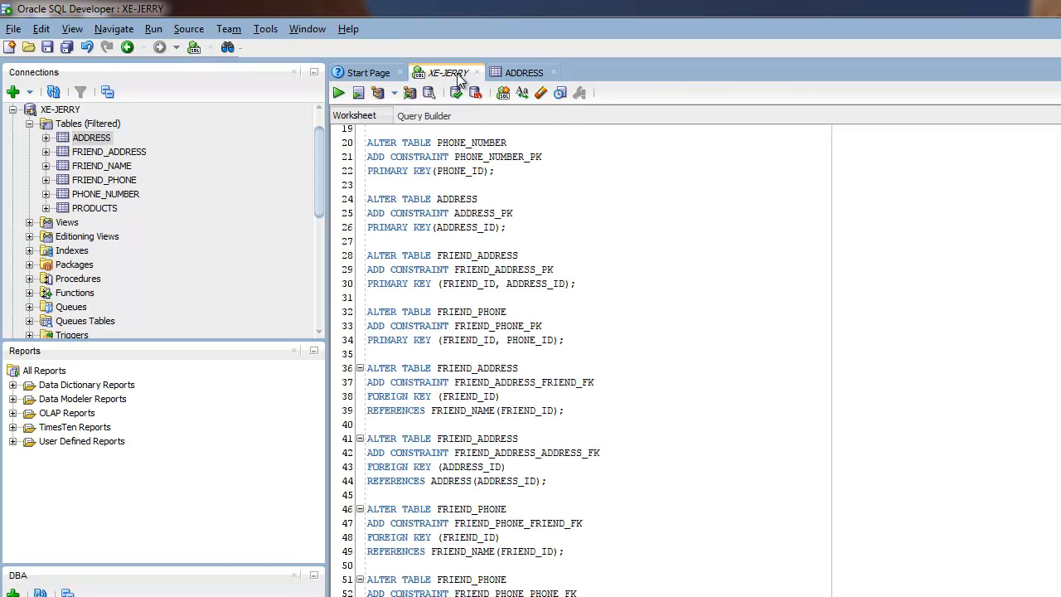